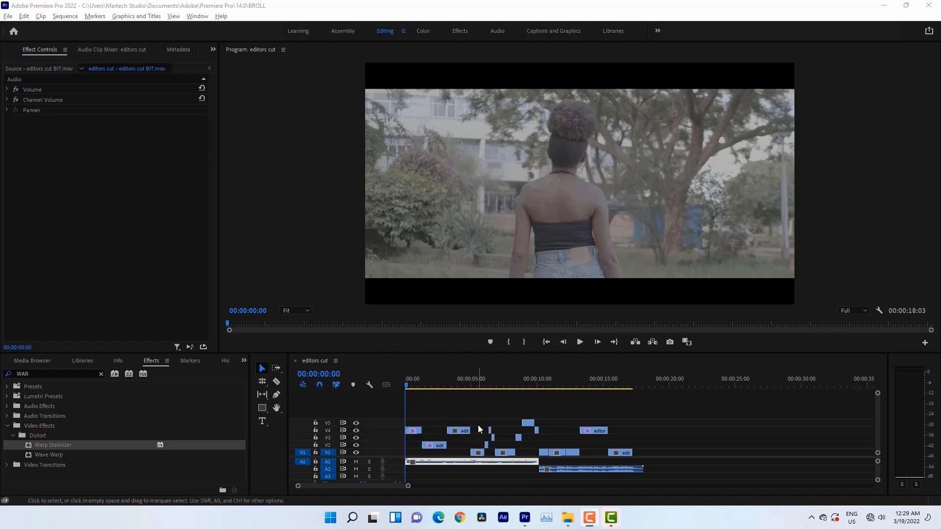
mouse_move(461, 423)
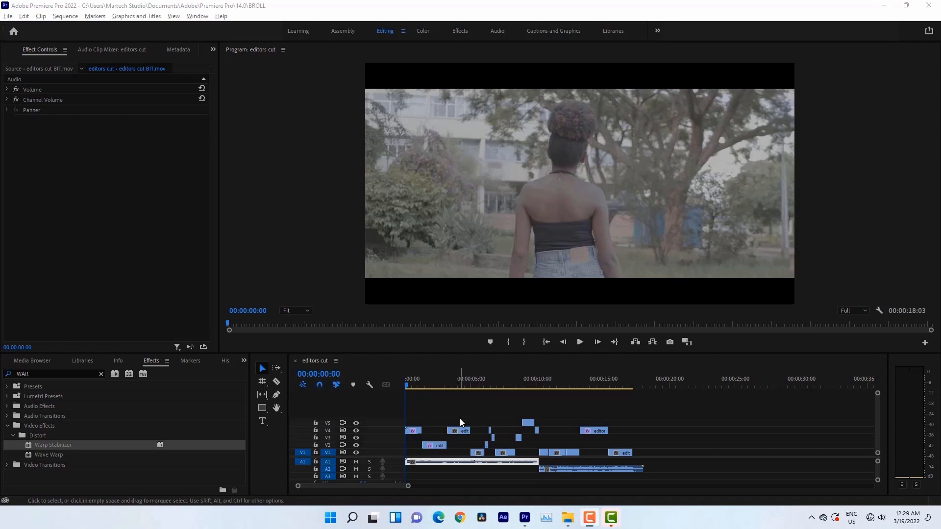
mouse_move(468, 418)
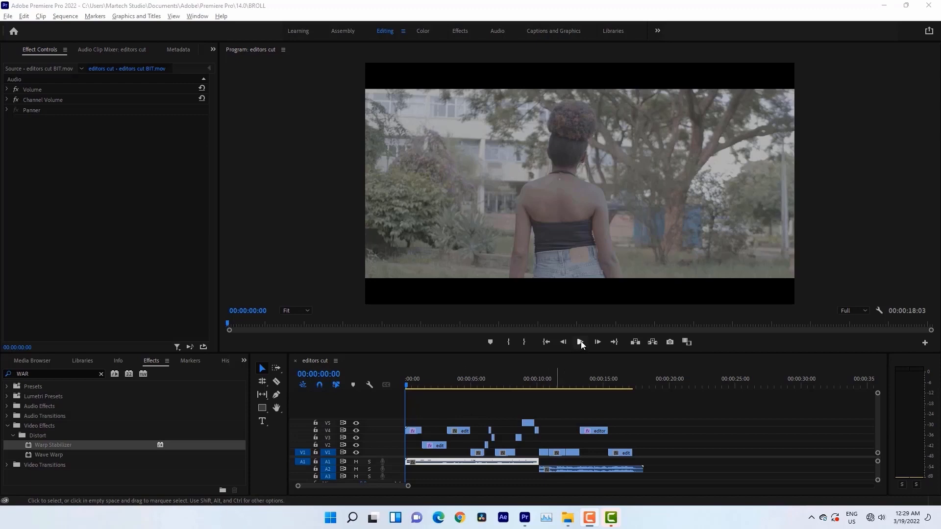
- Play back the editors cut sequence, stop it and return the playhead to the start
left_click(597, 341)
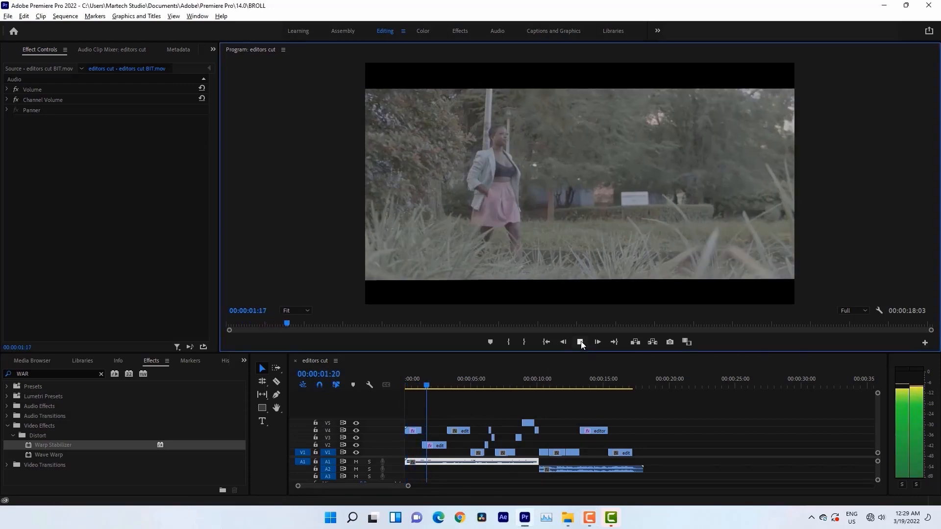
left_click(597, 342)
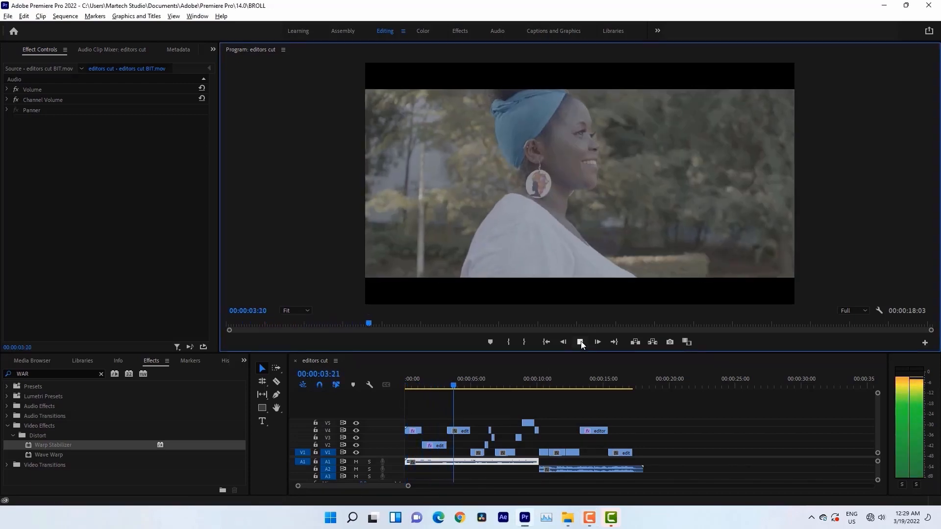
left_click(580, 342)
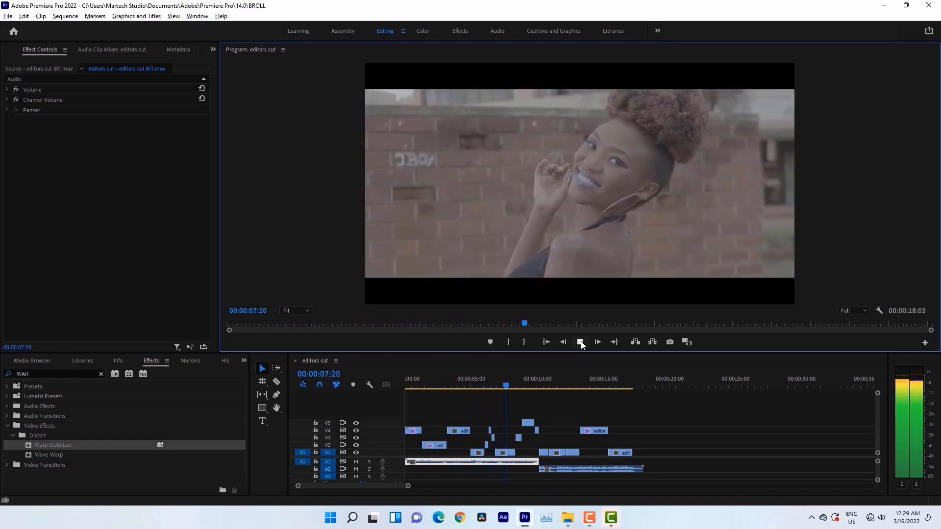
left_click(596, 342)
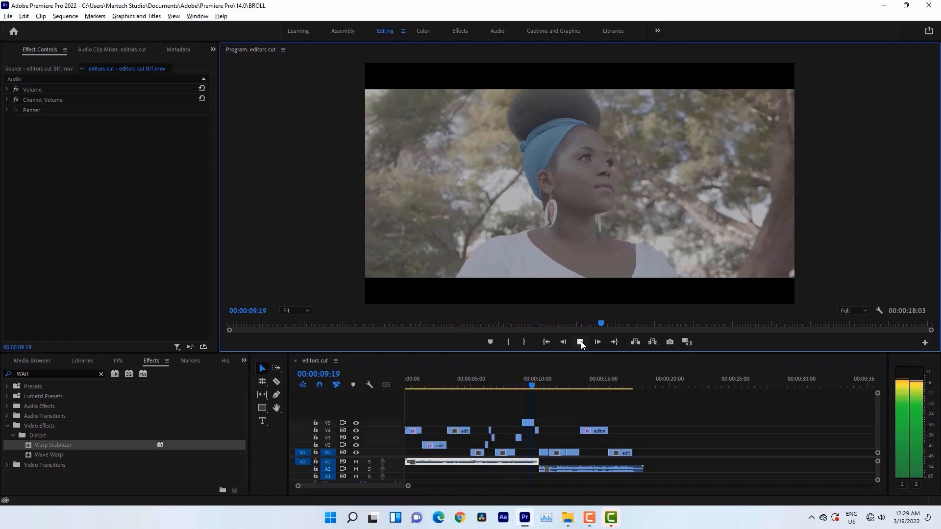
left_click(597, 342)
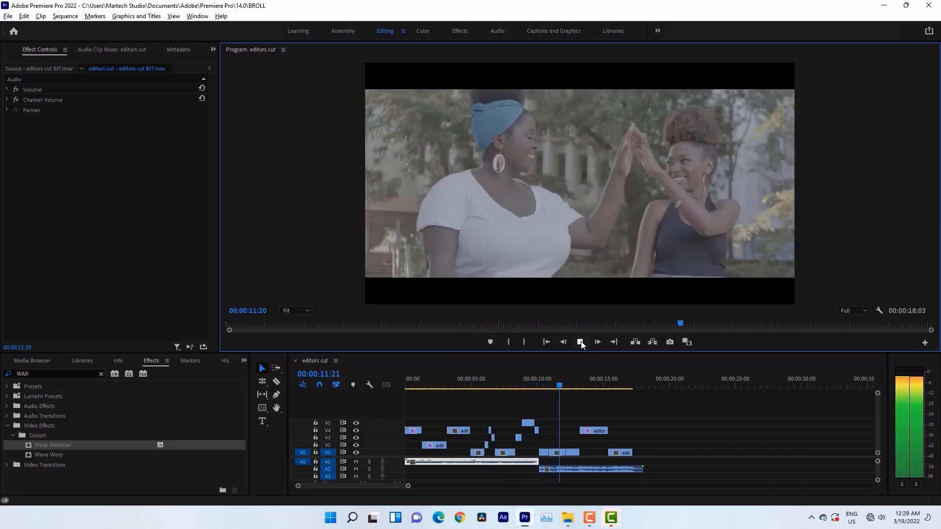
left_click(579, 341)
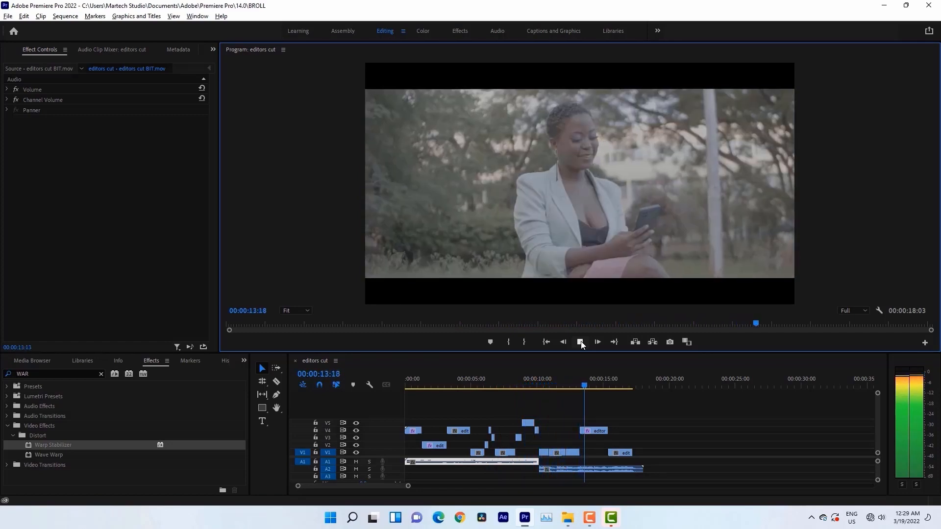
left_click(596, 341)
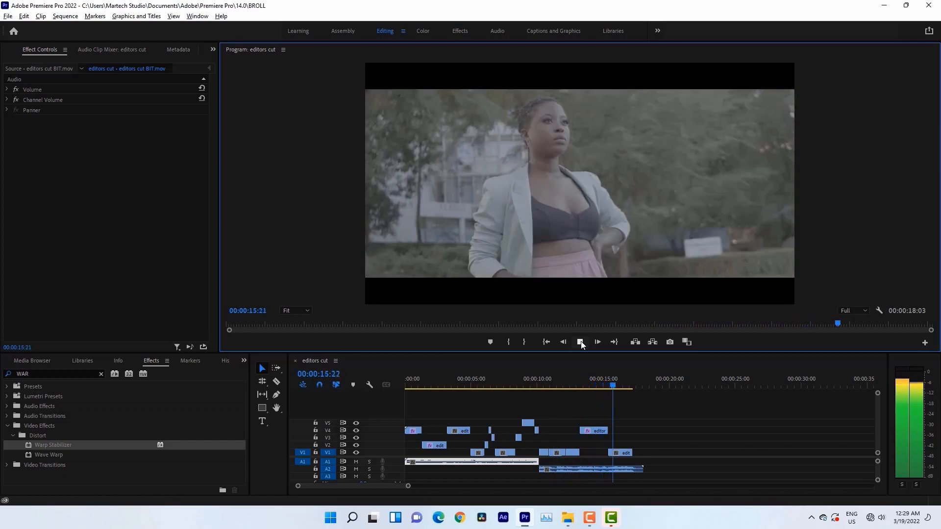
left_click(597, 342)
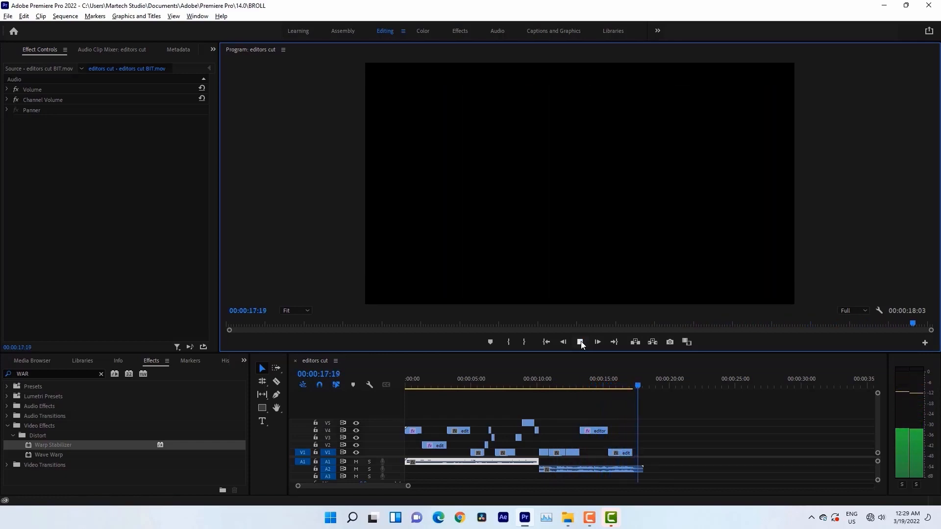
left_click(411, 379)
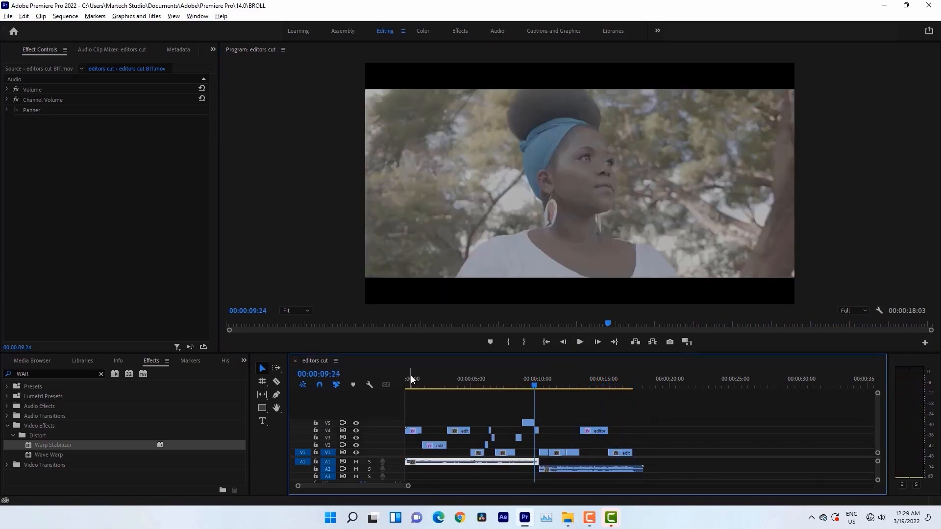
left_click(422, 385)
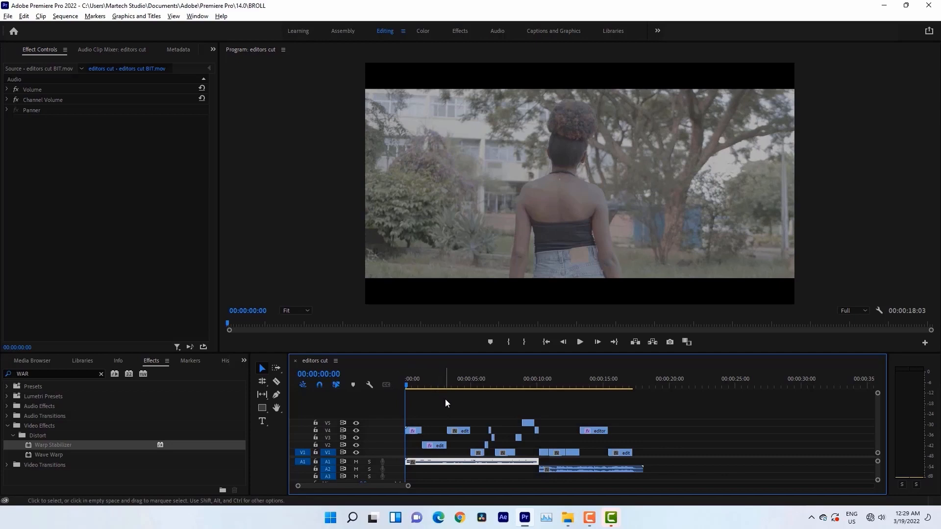
mouse_move(437, 392)
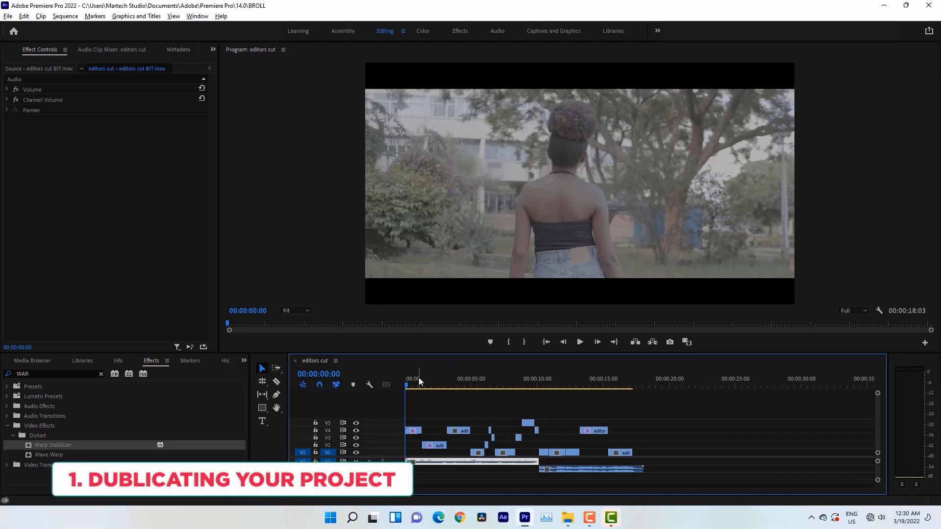
mouse_move(9, 15)
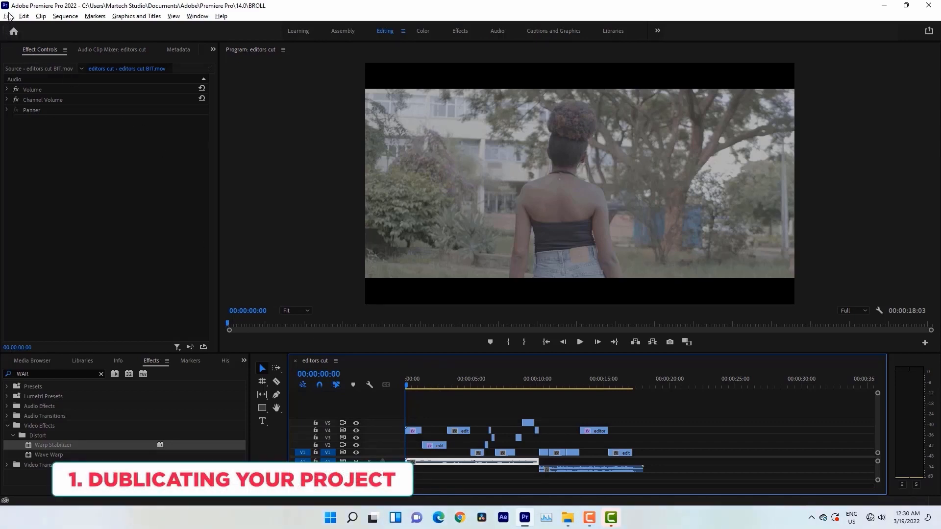
- Save the project as a duplicate named BROLL RESOLVE via Save As
left_click(8, 16)
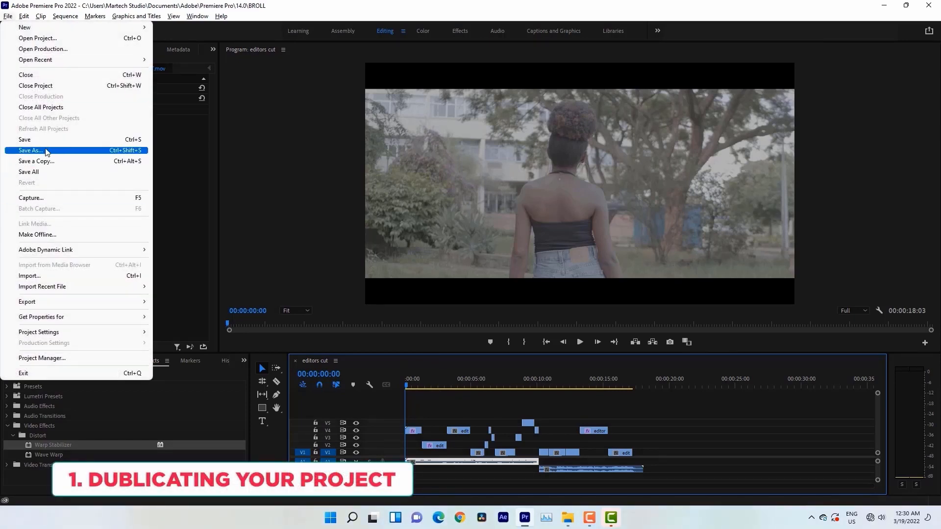
left_click(30, 150)
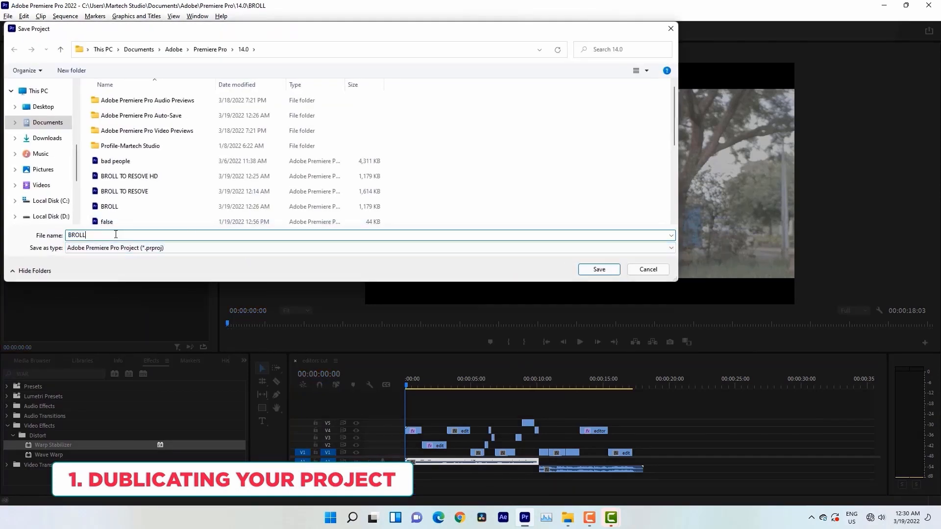
type("R")
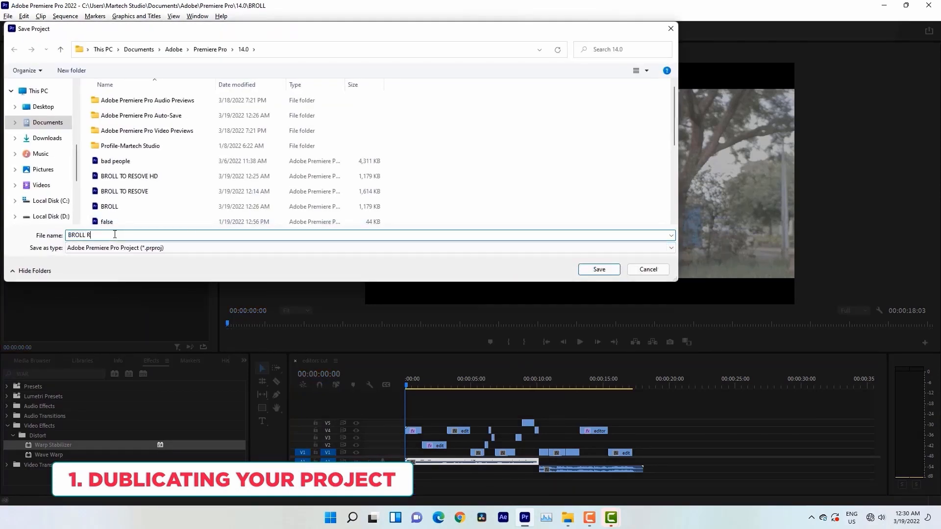
type("ESOL")
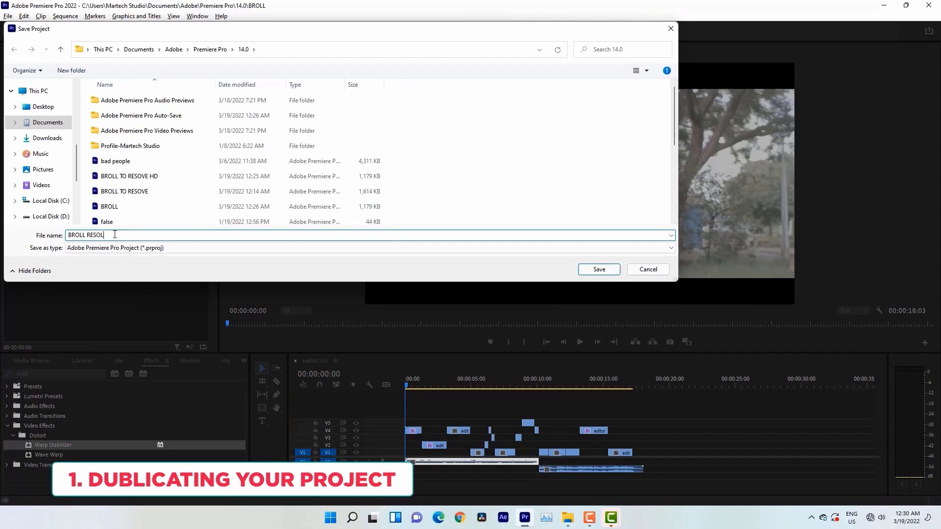
left_click(598, 268)
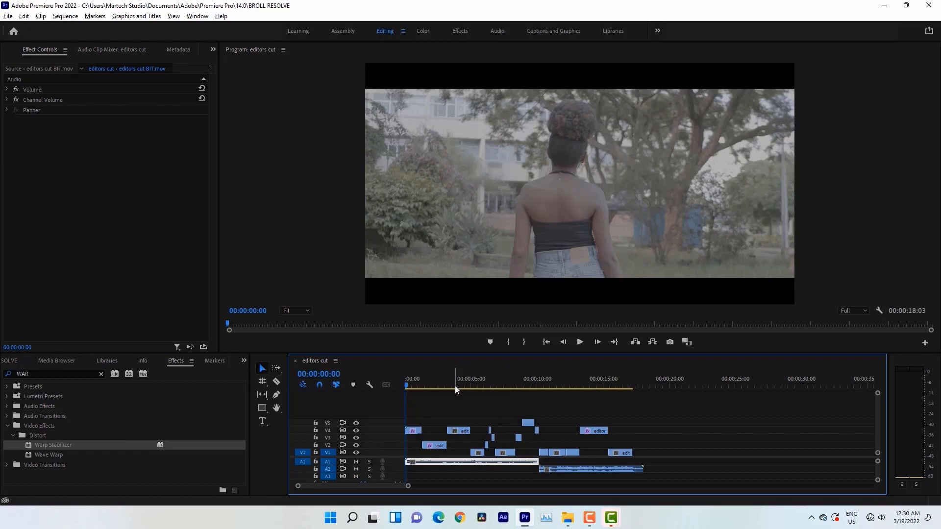
mouse_move(452, 392)
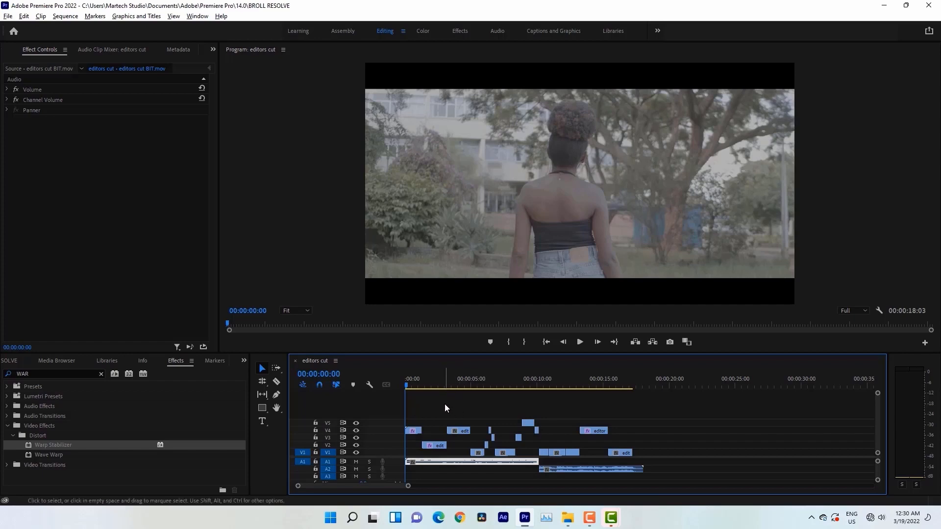
mouse_move(439, 413)
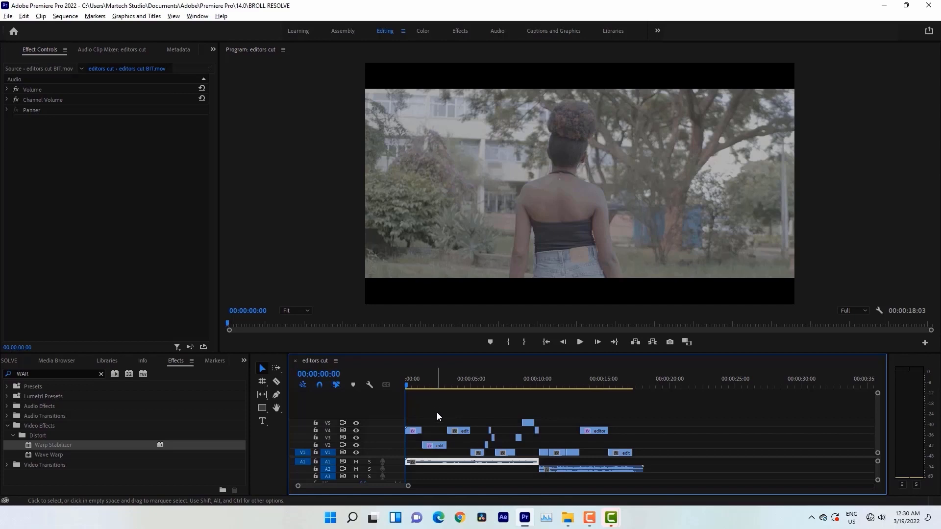
mouse_move(434, 419)
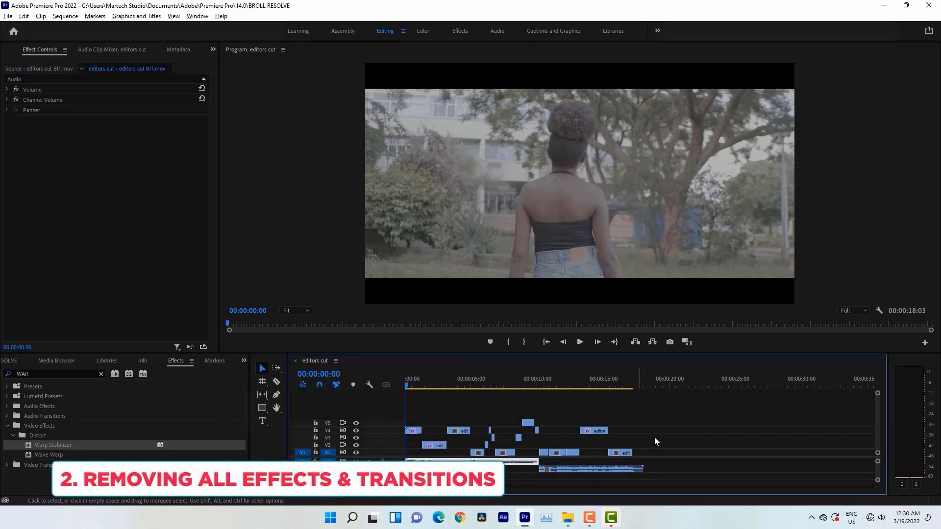
mouse_move(688, 412)
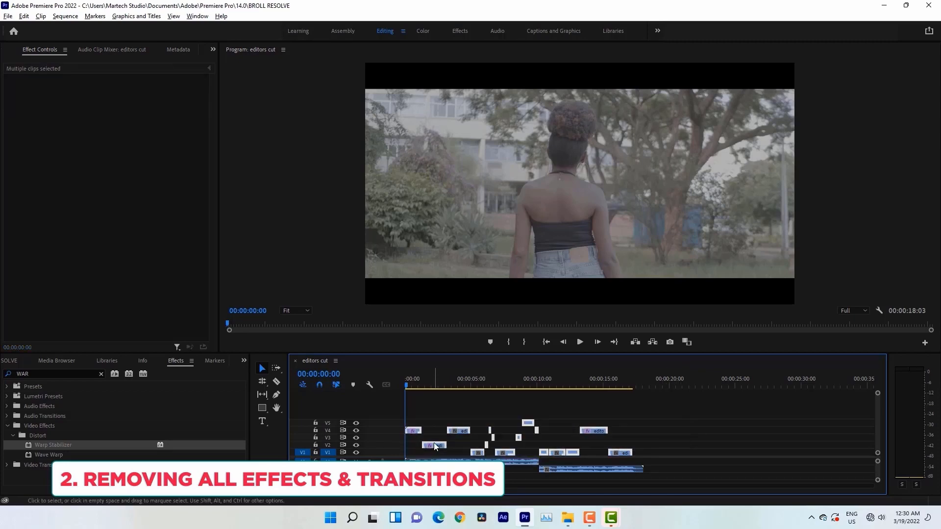
- Remove Motion, Opacity, Time Remapping and Warp Stabilizer attributes from the selected clips
right_click(435, 447)
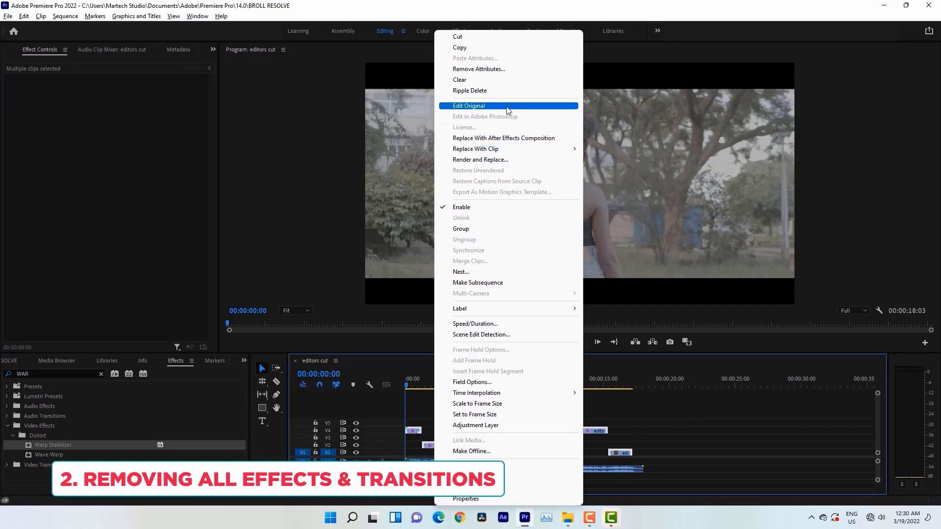
left_click(478, 68)
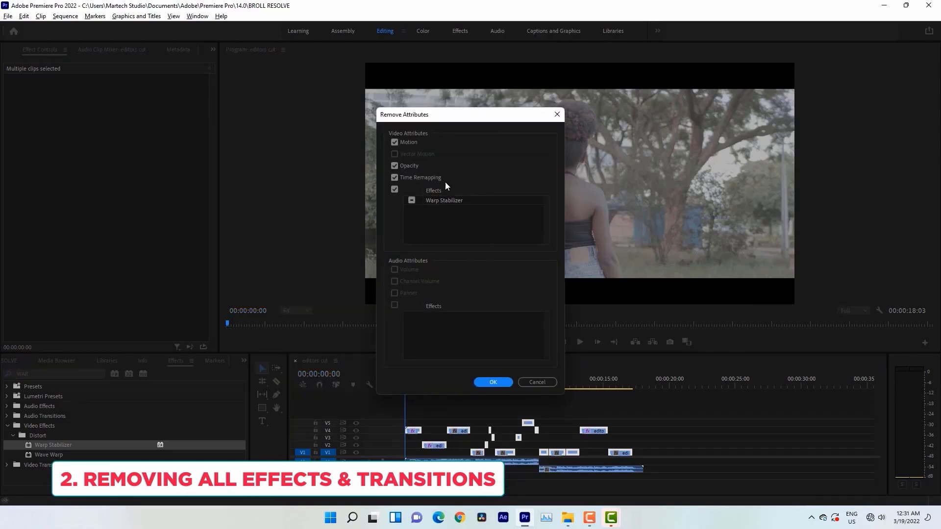
mouse_move(432, 204)
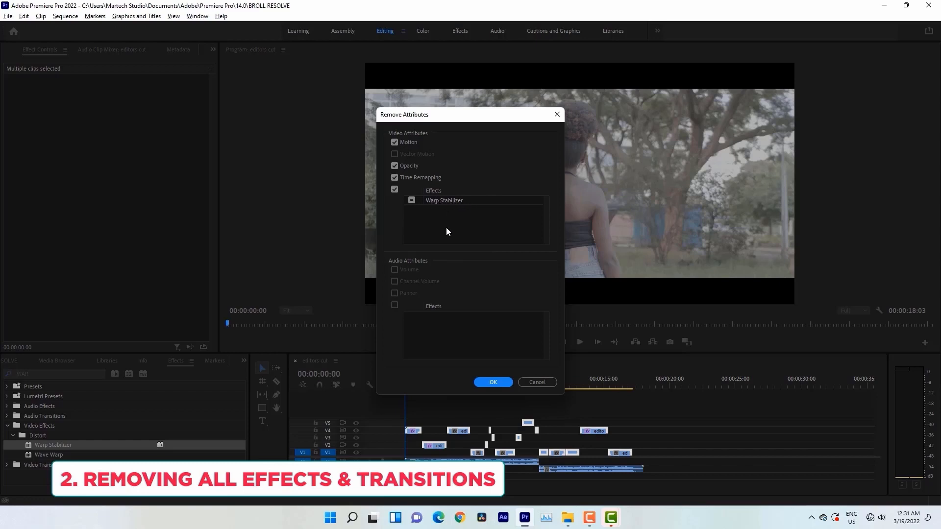
mouse_move(515, 396)
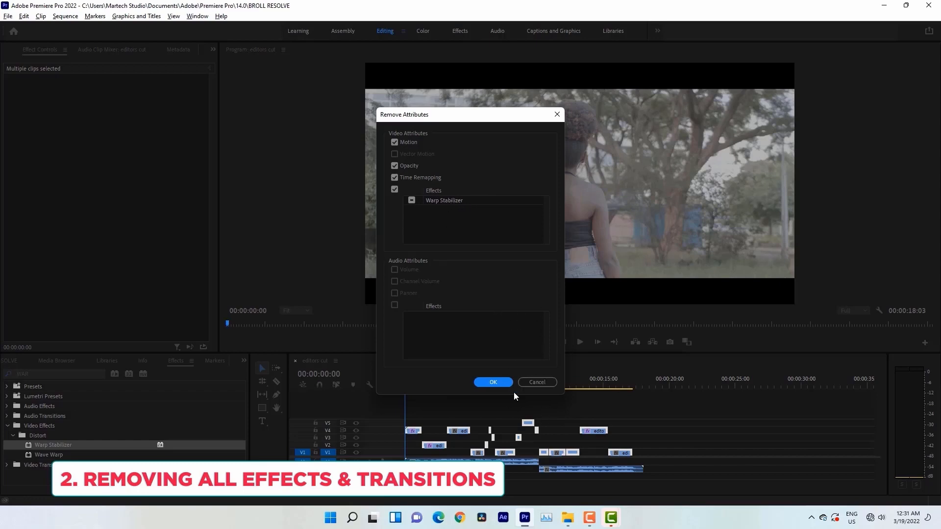
mouse_move(524, 408)
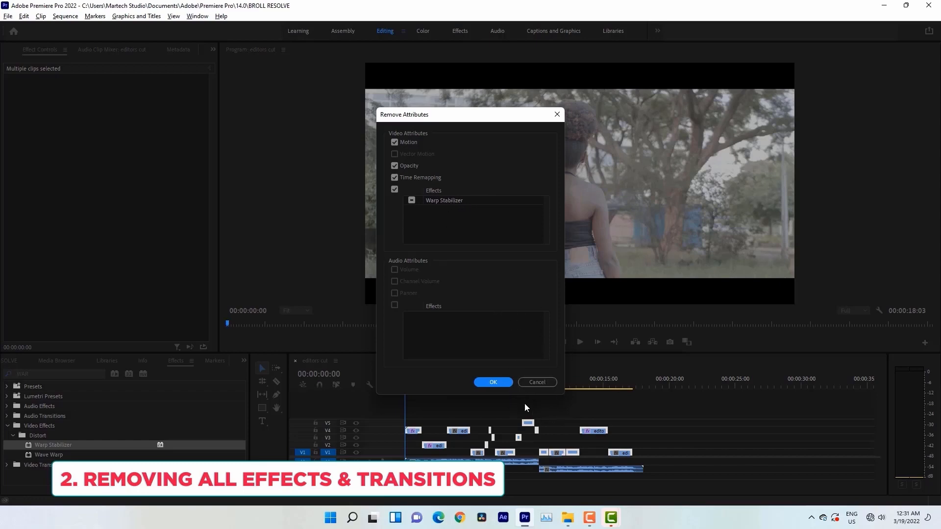
left_click(412, 200)
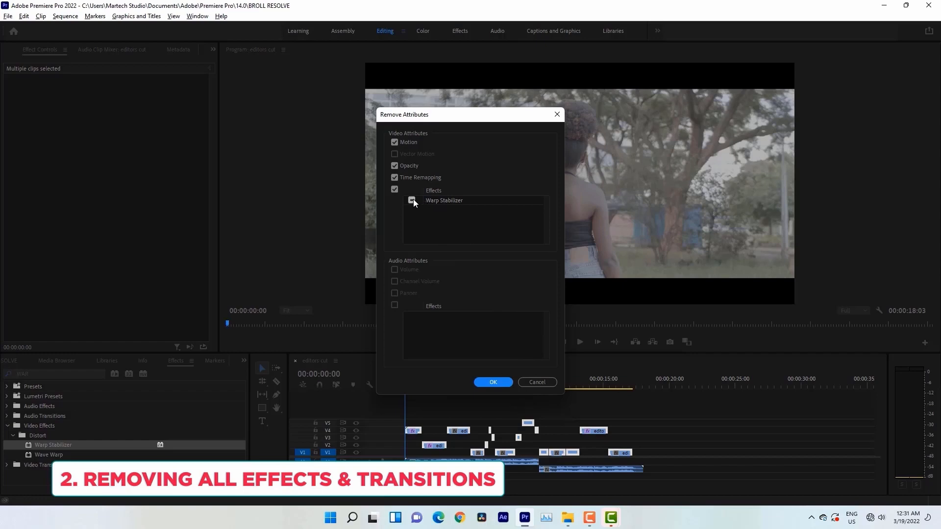
left_click(413, 200)
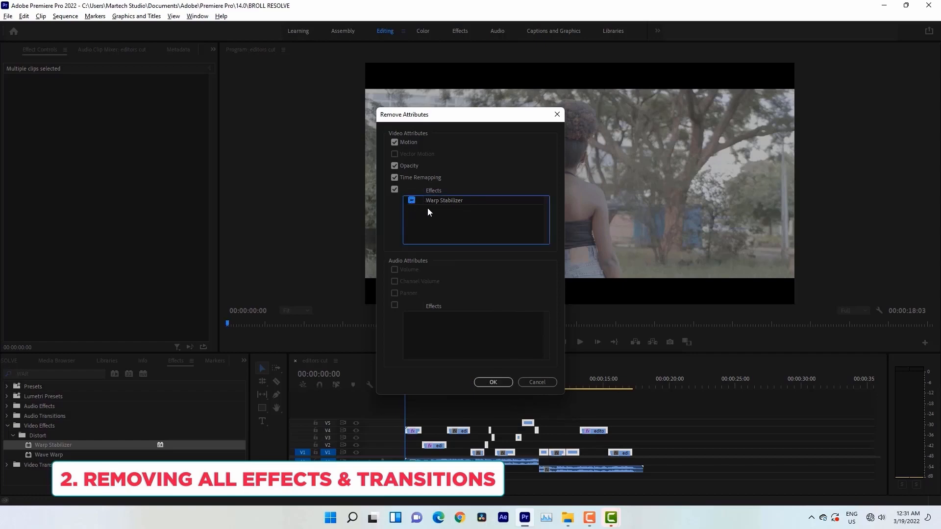
left_click(492, 382)
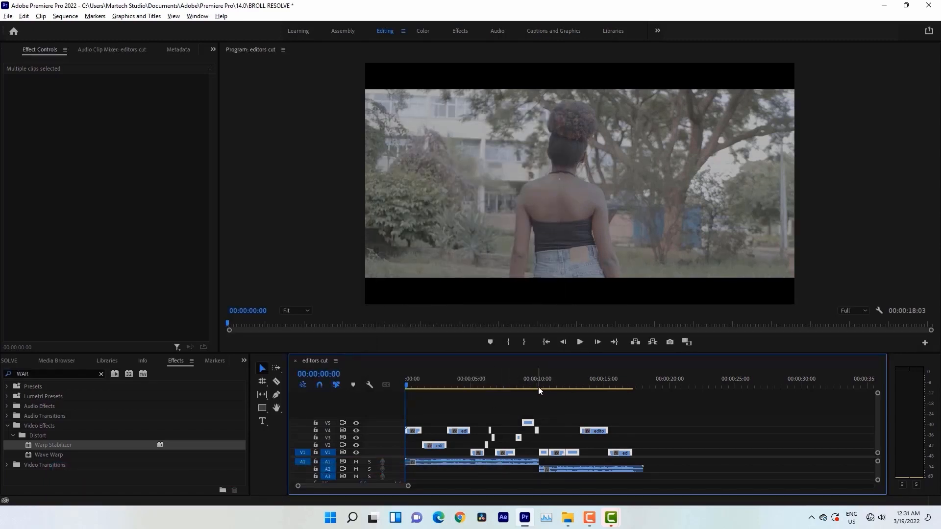
mouse_move(557, 394)
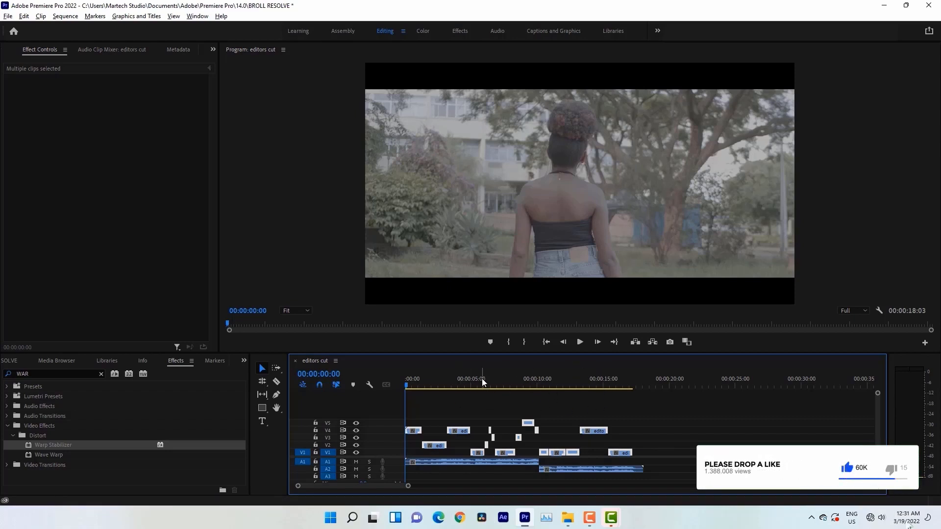
left_click(659, 432)
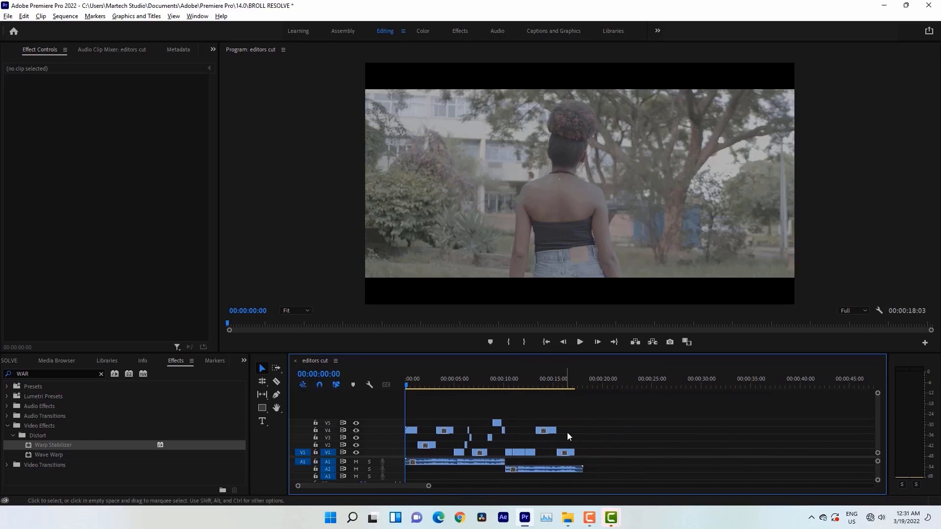
mouse_move(572, 412)
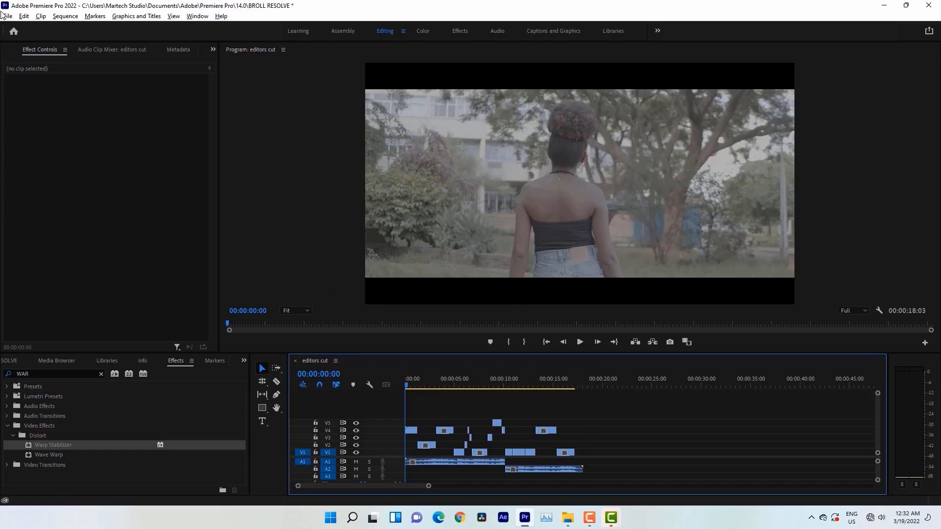
- Export the sequence to the Desktop as a Final Cut Pro XML named RESOLVE BROLL
left_click(6, 16)
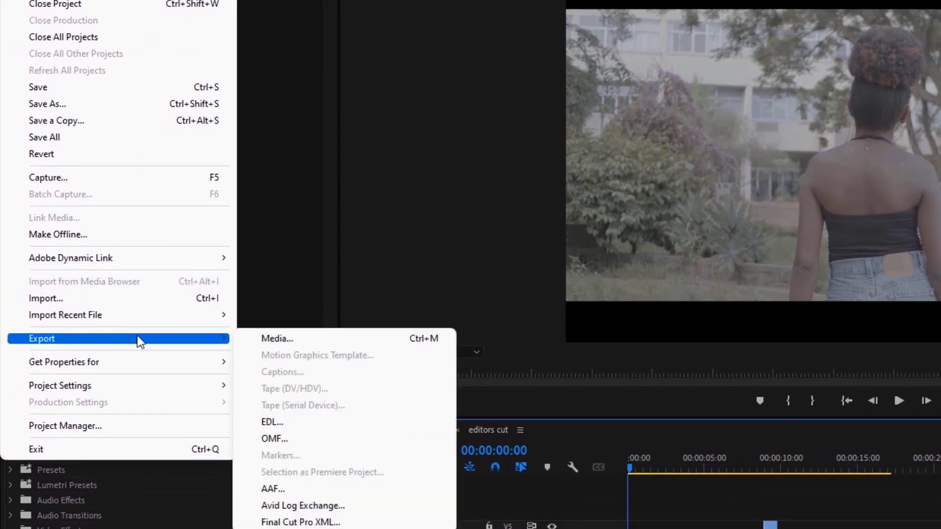
mouse_move(342, 381)
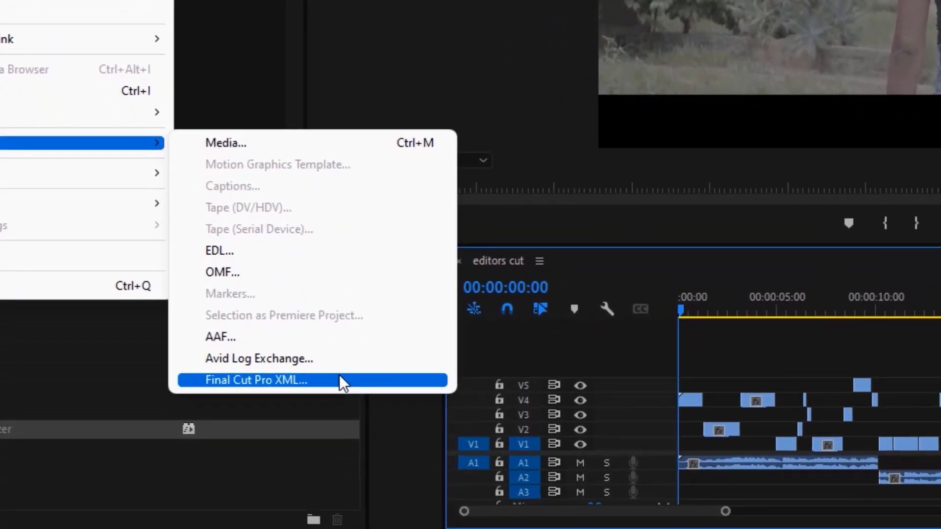
left_click(256, 381)
type("RESOLVE")
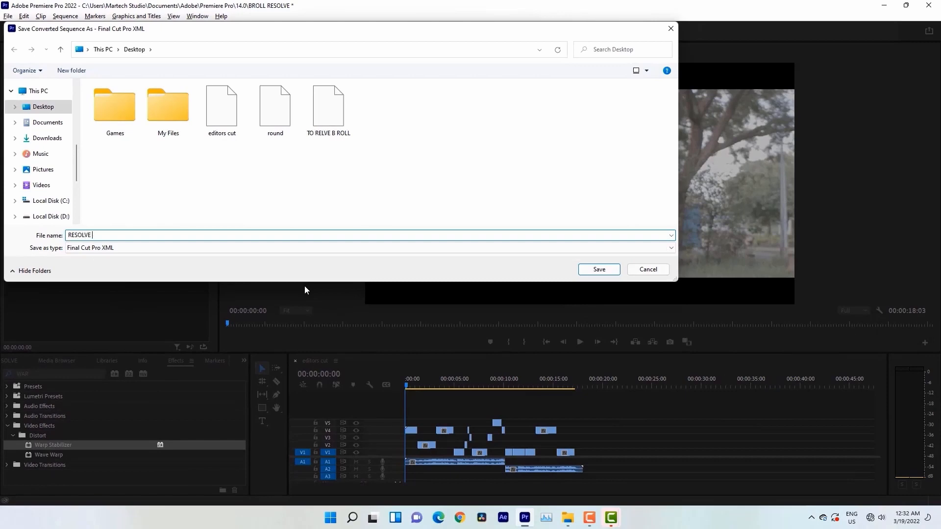
type("BROLL")
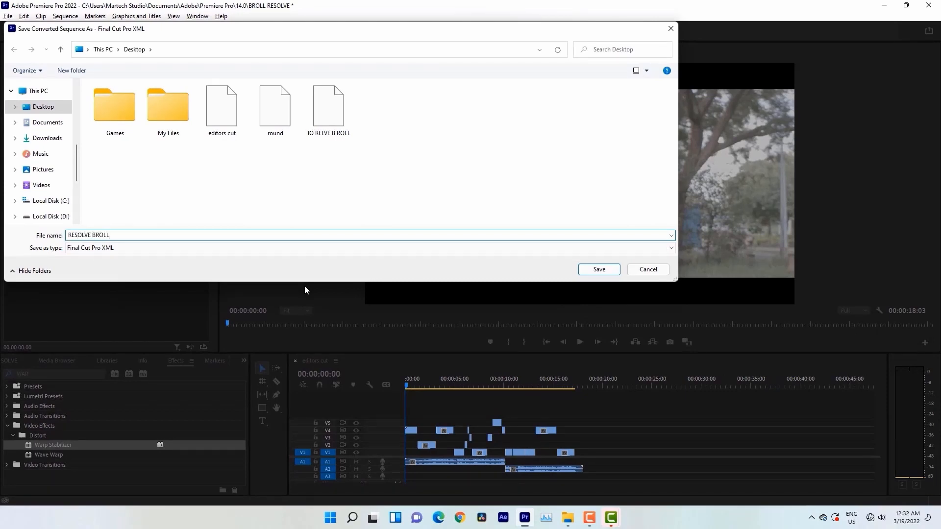
left_click(598, 268)
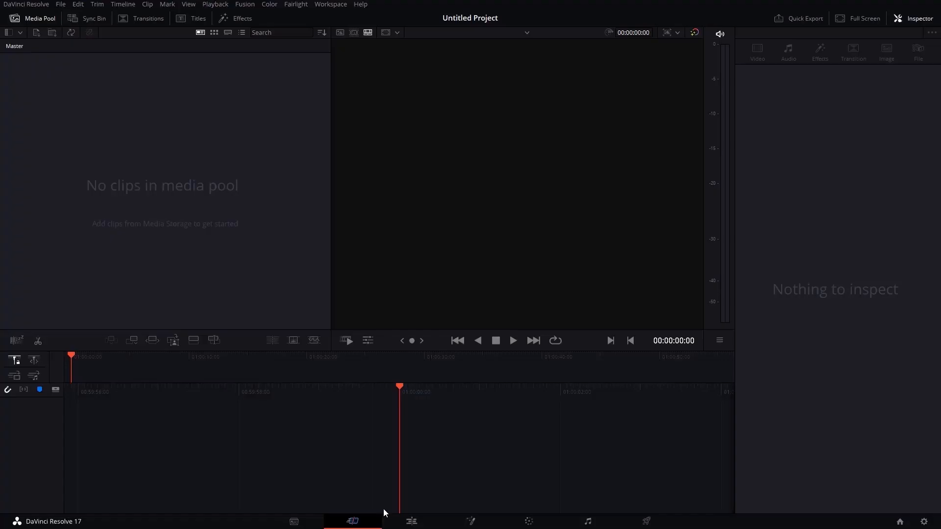
mouse_move(359, 403)
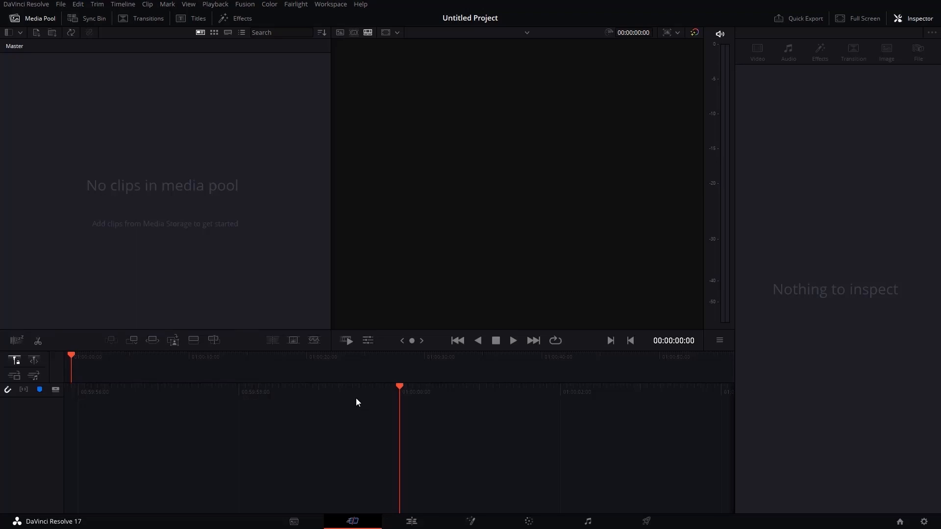
- Switch Resolve to the Edit page workspace
left_click(411, 520)
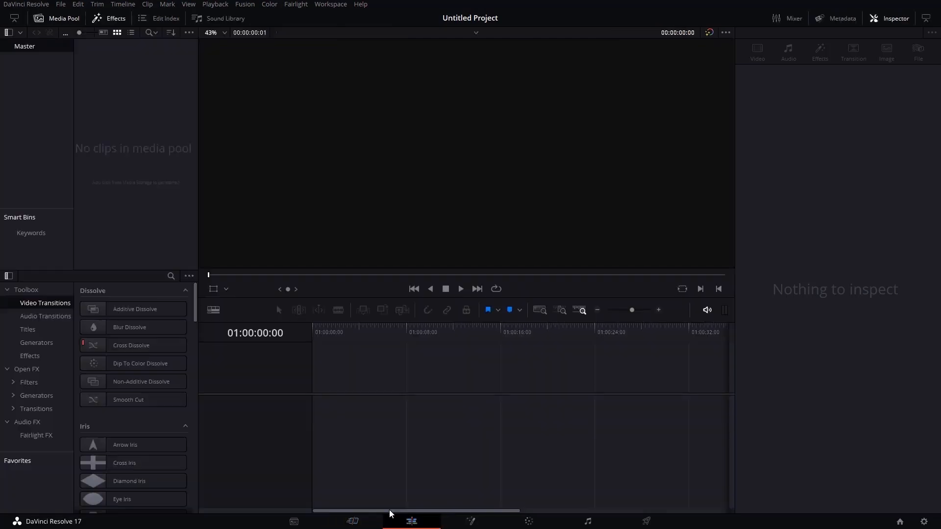
- Import the RESOLVE BROLL XML from the Media Pool as the editors cut timeline
right_click(134, 148)
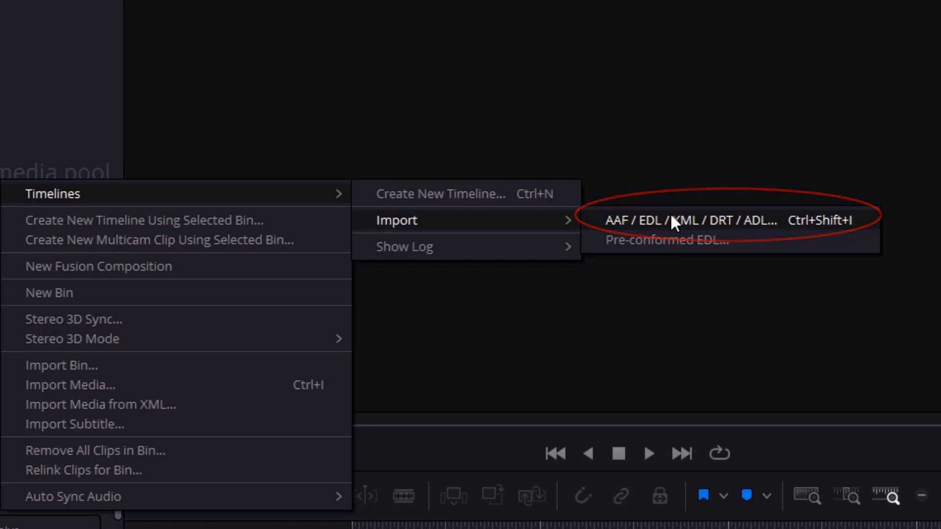
left_click(689, 220)
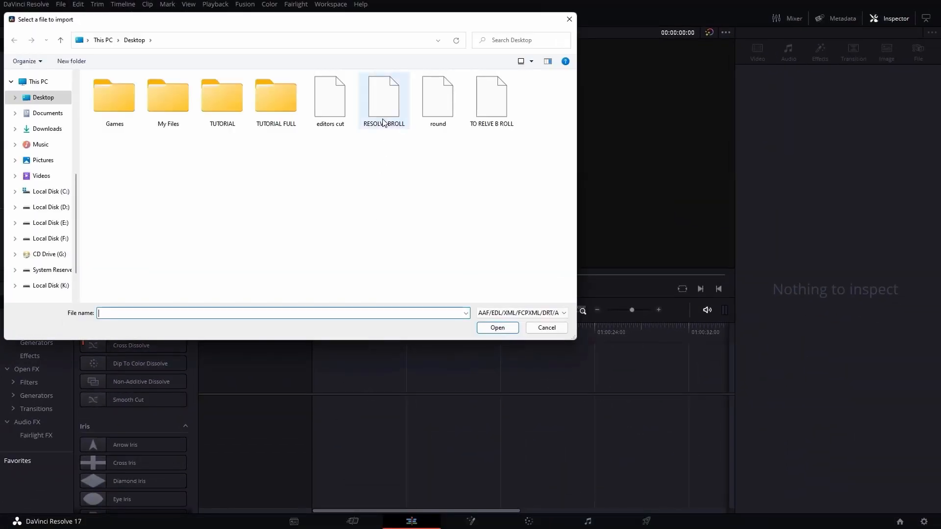
left_click(545, 328)
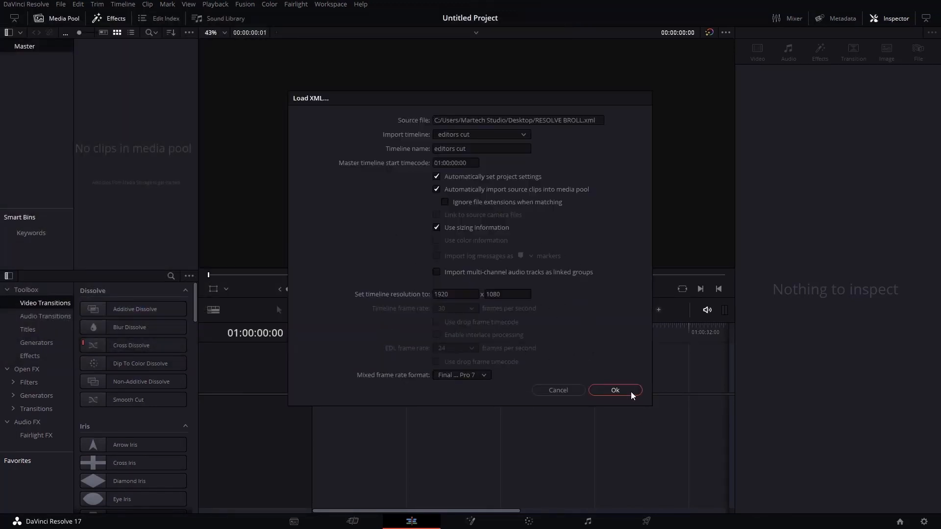
left_click(614, 390)
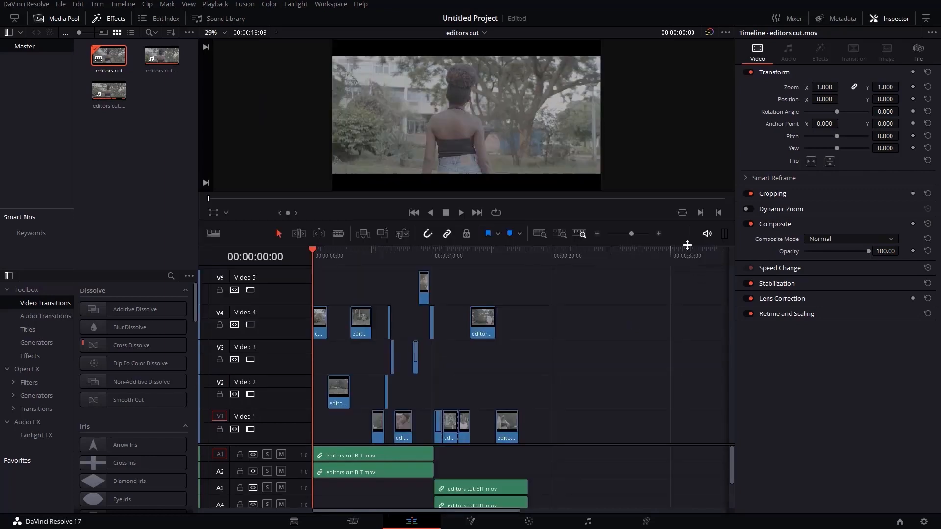
mouse_move(478, 284)
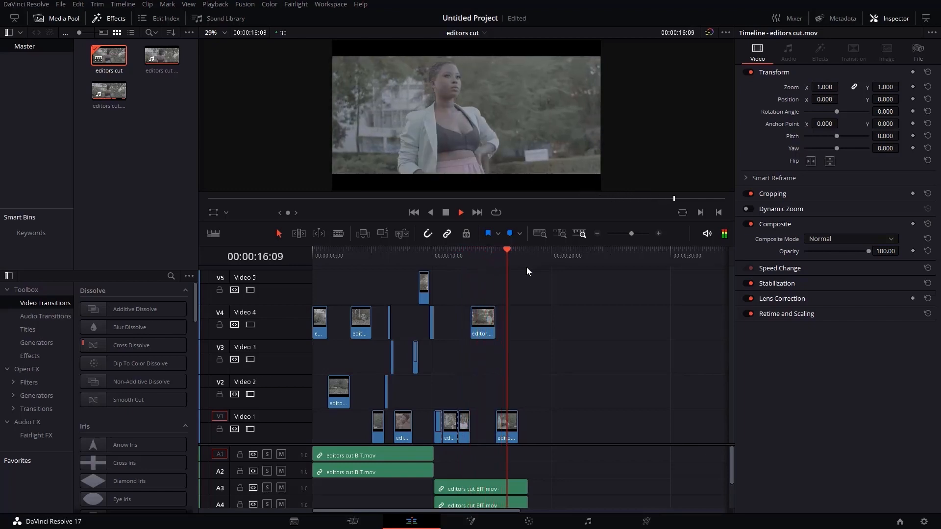
- Stop playback of the imported timeline and move to the Color page
left_click(525, 256)
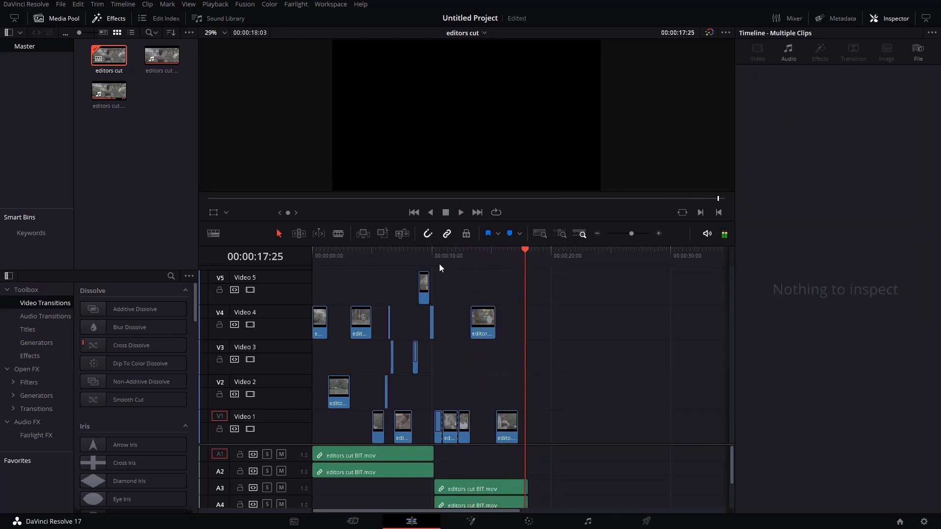
mouse_move(415, 260)
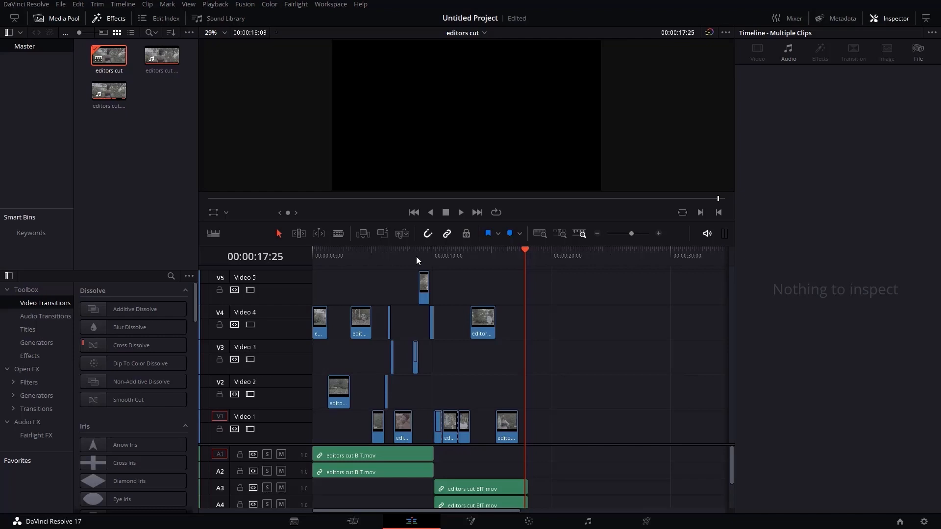
mouse_move(547, 467)
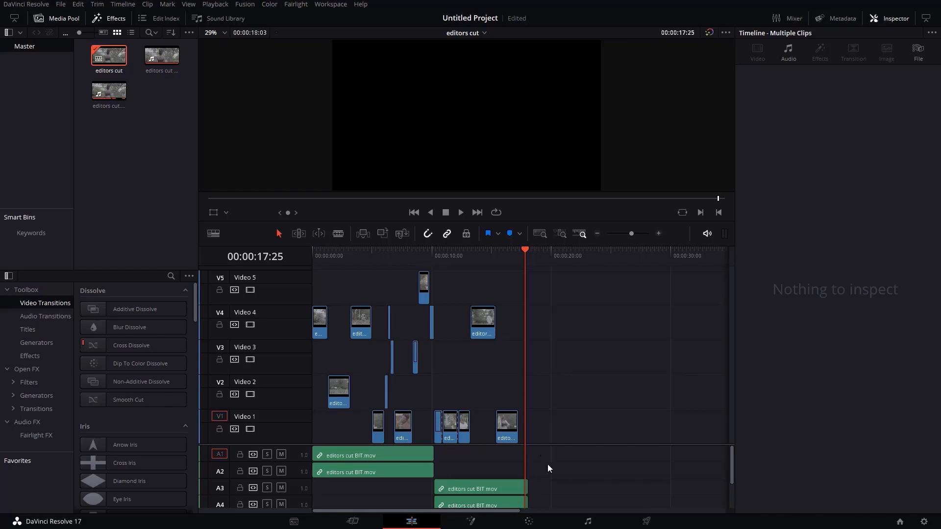
left_click(527, 520)
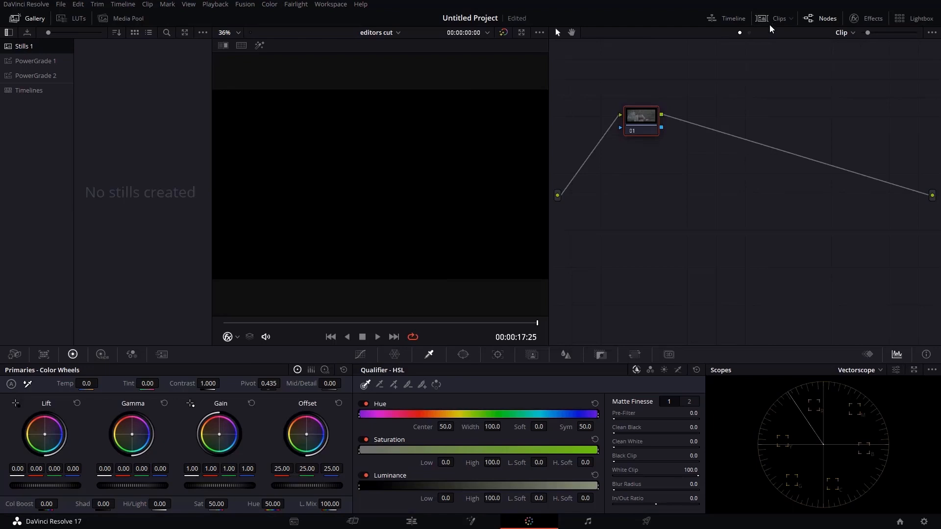
- Show all clip thumbnails and preview the brick-wall and white-jacket shots
left_click(779, 17)
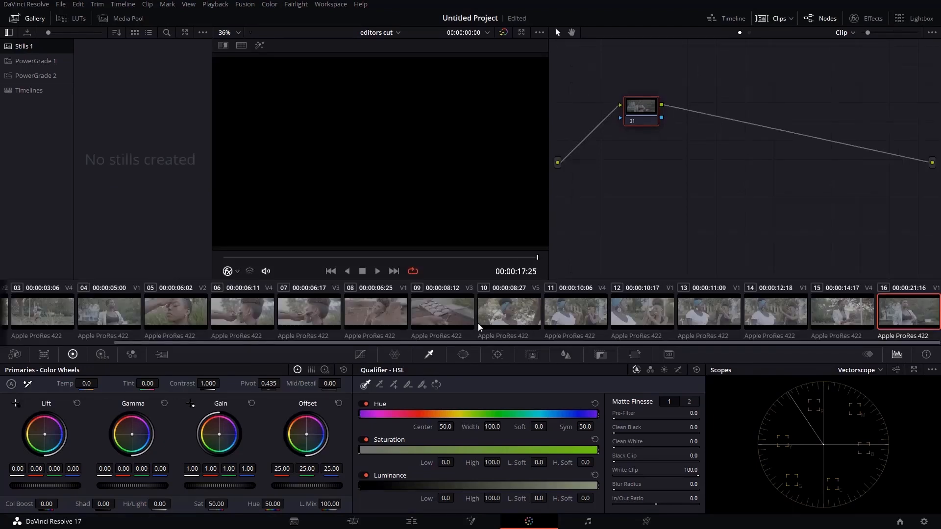
left_click(375, 311)
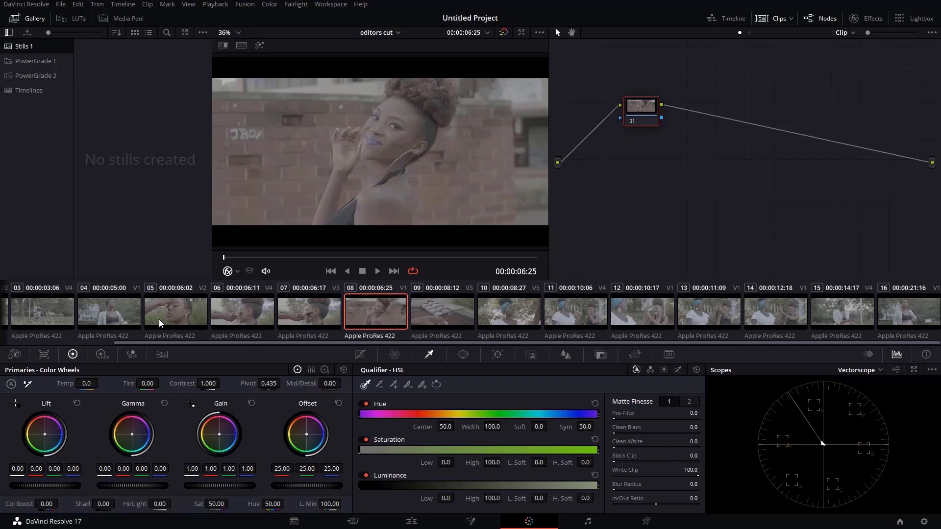
left_click(108, 311)
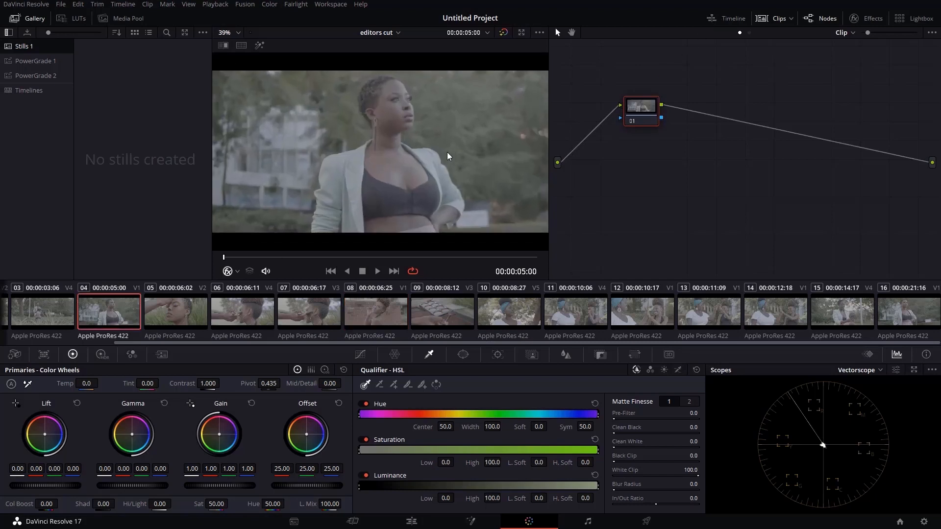
left_click(641, 311)
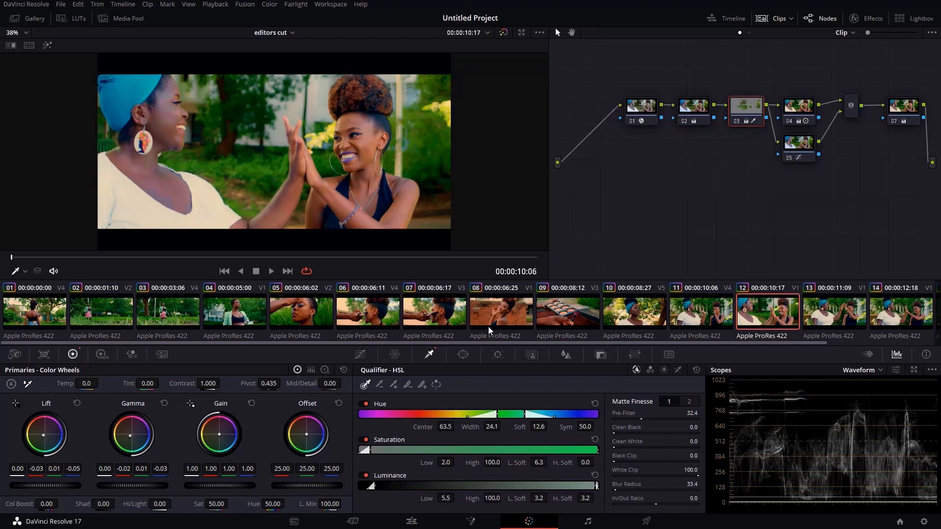
- Review the graded cheek-brush and jacket shots, then move to the Deliver page
left_click(433, 311)
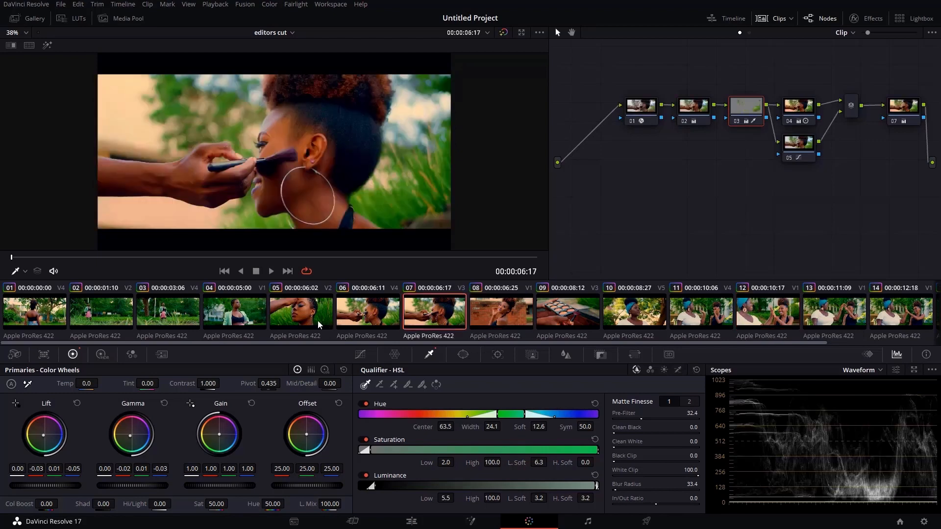
left_click(235, 310)
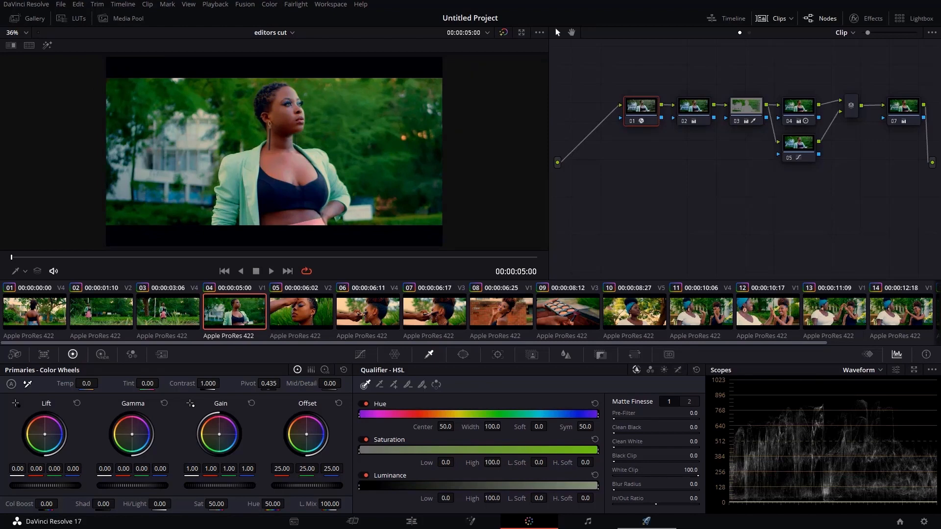
left_click(645, 521)
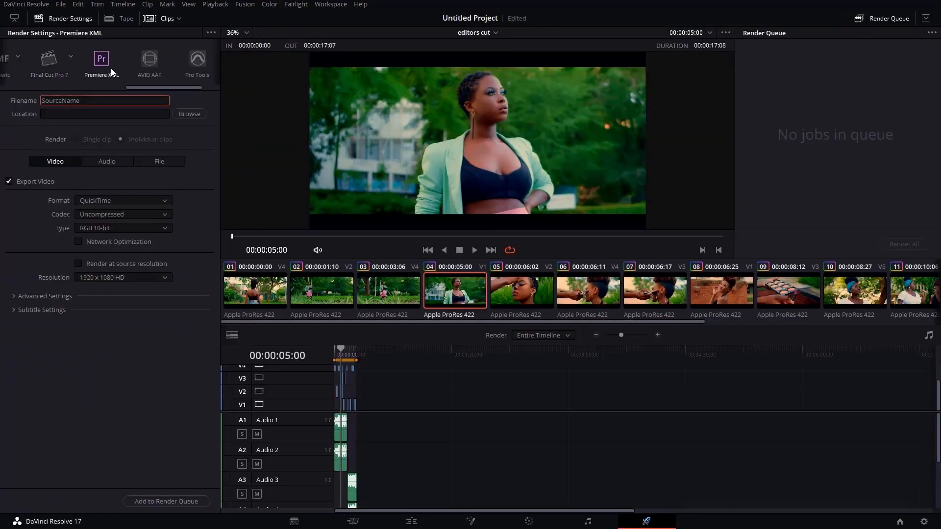
mouse_move(151, 90)
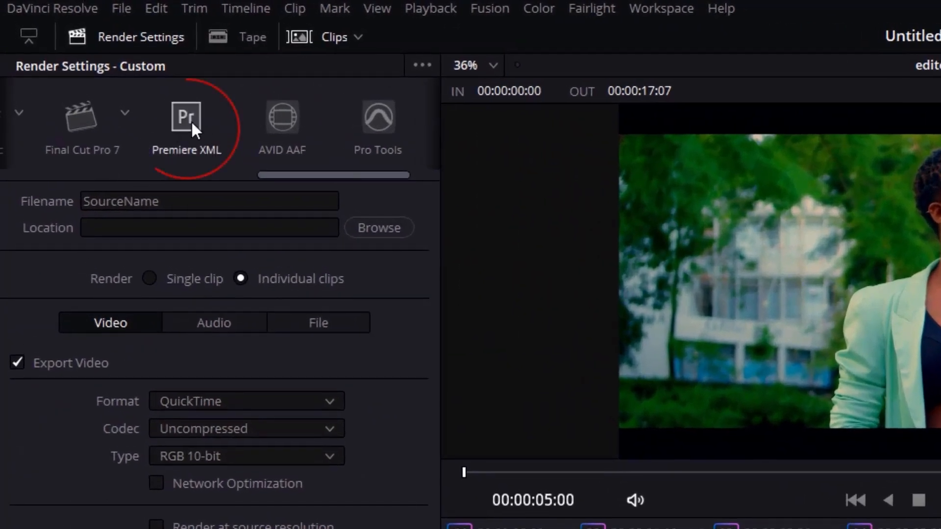
- Apply the Premiere XML render preset in Render Settings
left_click(186, 116)
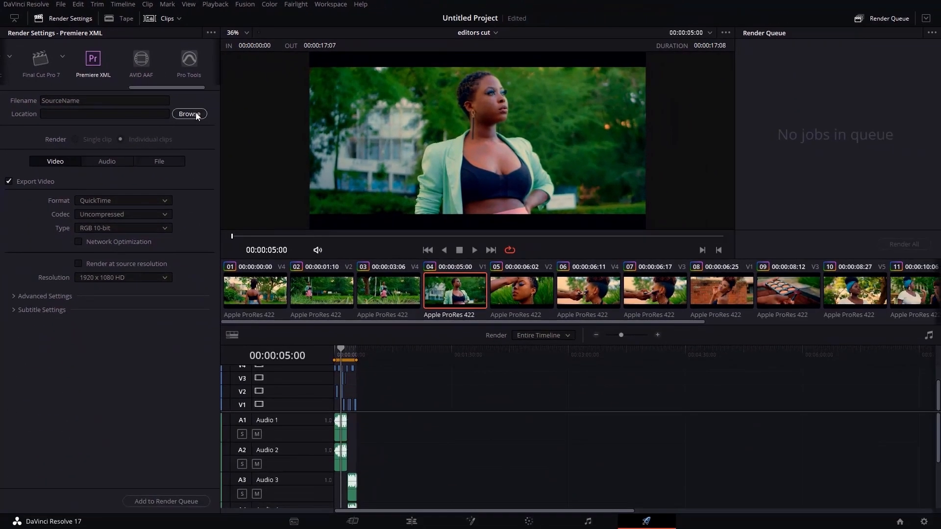
- Create a GRADED BROLL folder on the Desktop and select it as the render destination
left_click(189, 113)
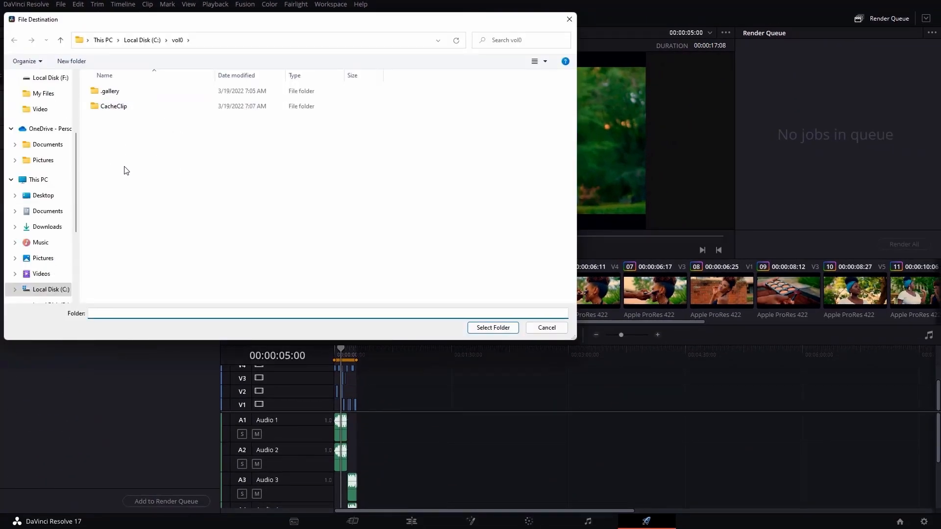
mouse_move(138, 175)
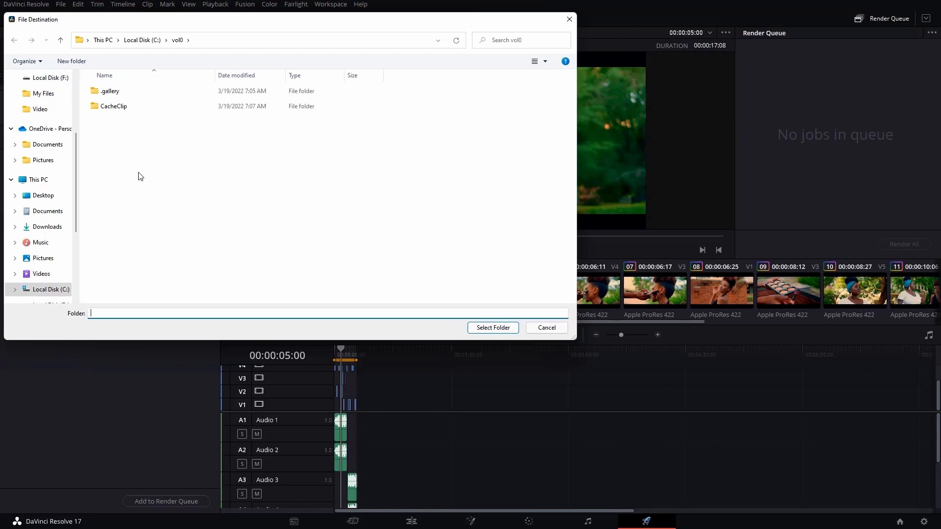
right_click(139, 175)
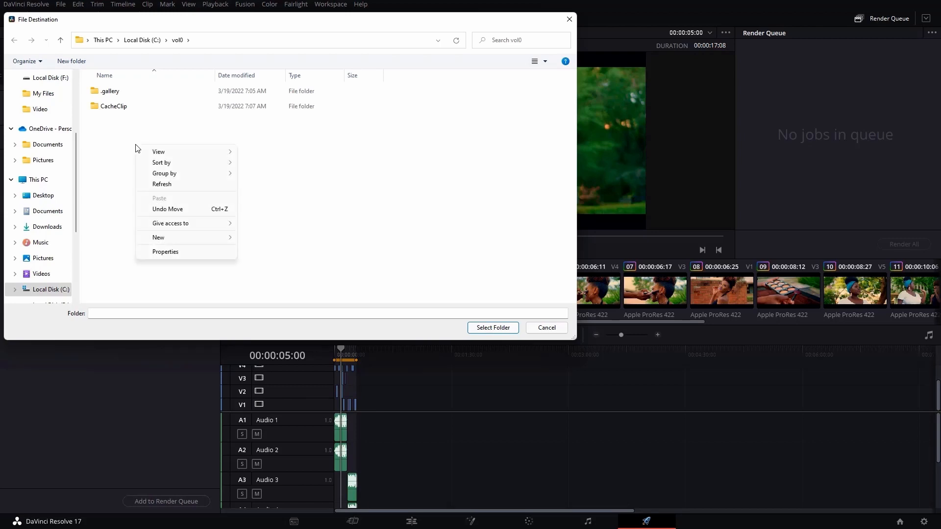
left_click(159, 237)
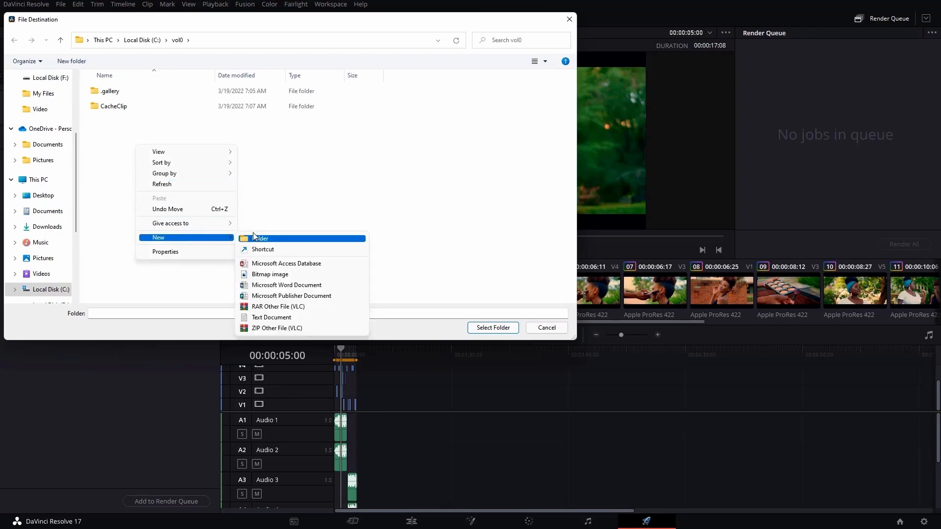
left_click(42, 195)
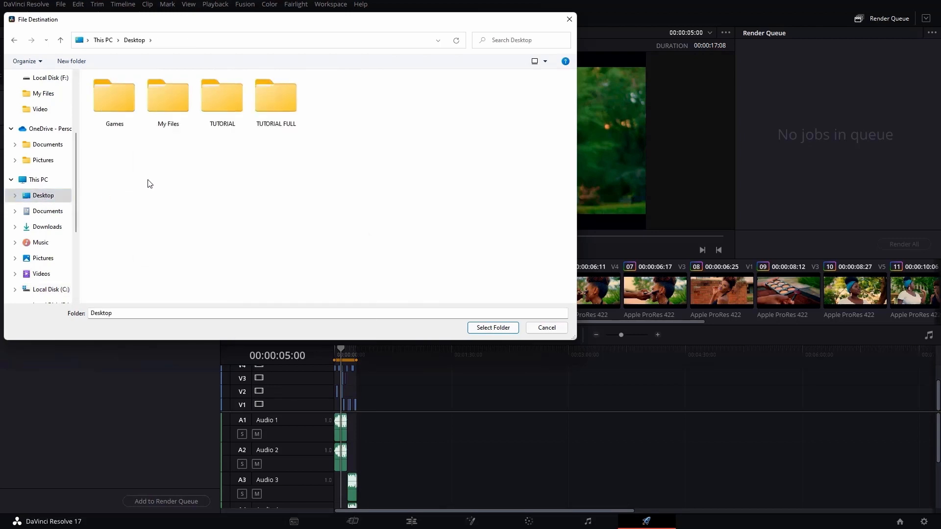
right_click(149, 183)
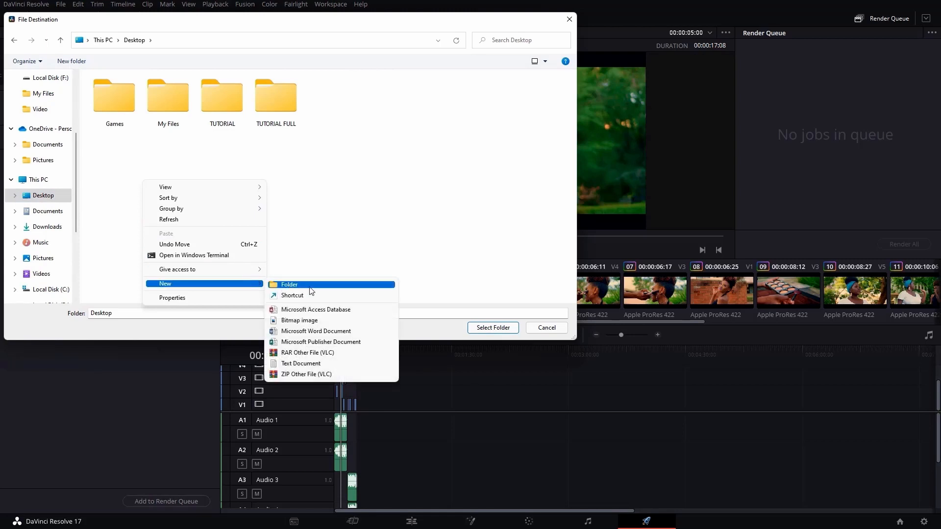
left_click(288, 285)
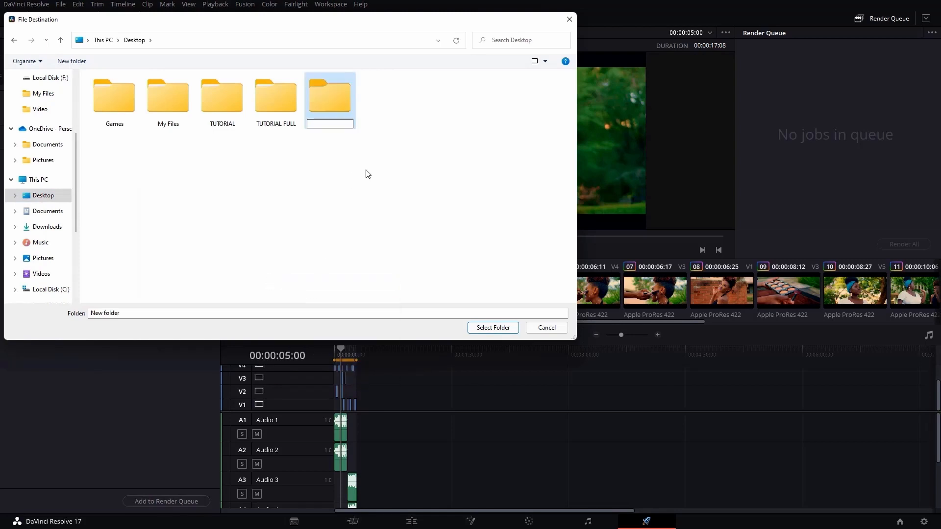
type("GRADED BROLL")
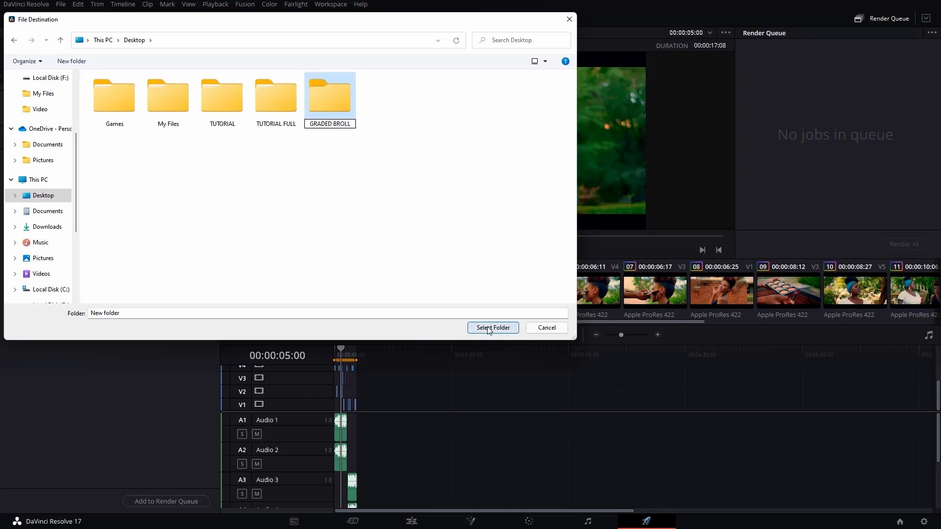
left_click(329, 94)
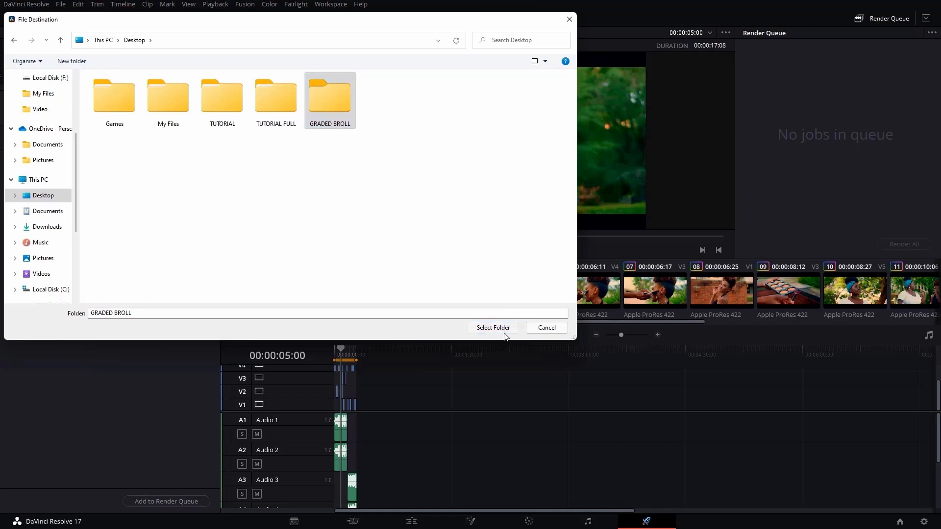
left_click(492, 327)
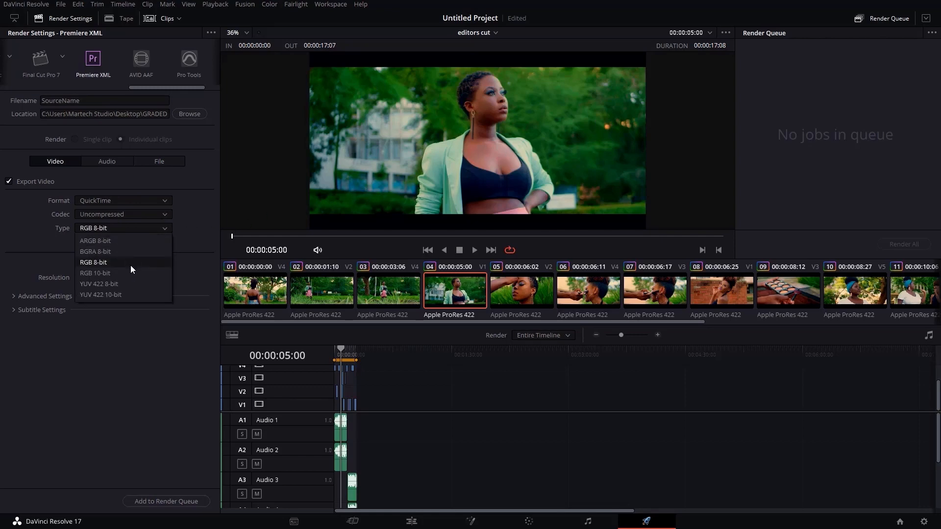
- Choose RGB 8-bit as the video type and add the editors cut job to the Render Queue
left_click(94, 263)
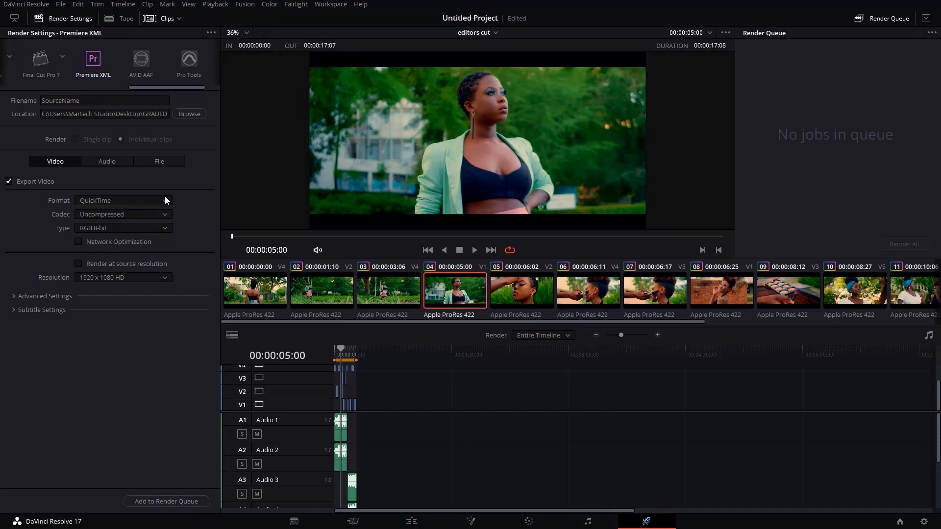
mouse_move(120, 210)
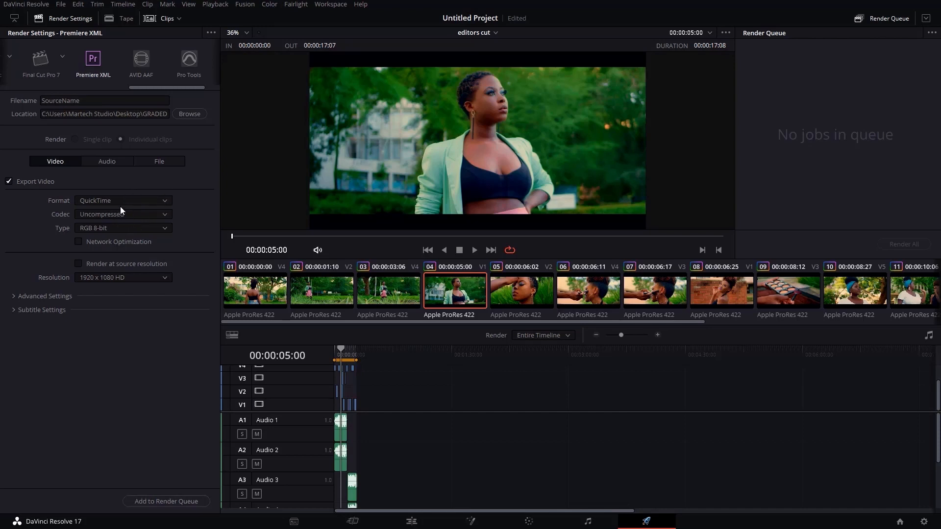
mouse_move(126, 214)
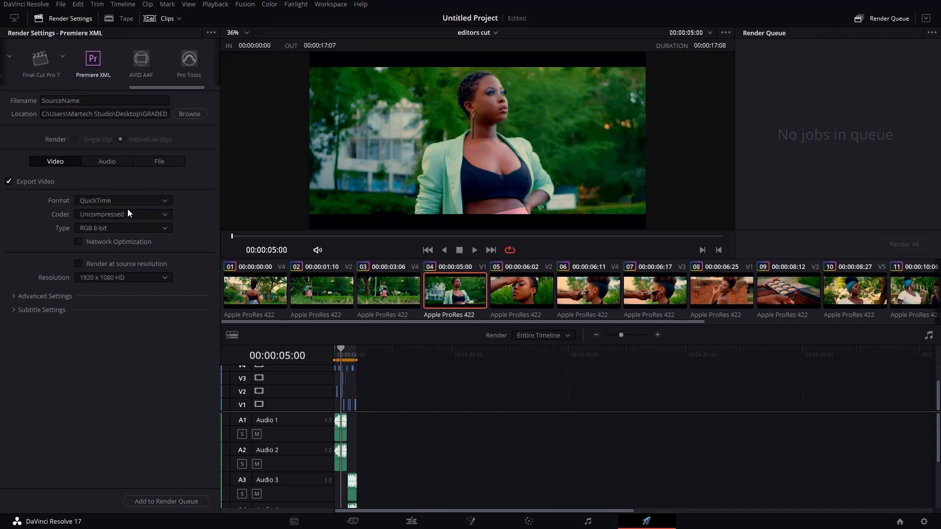
left_click(167, 501)
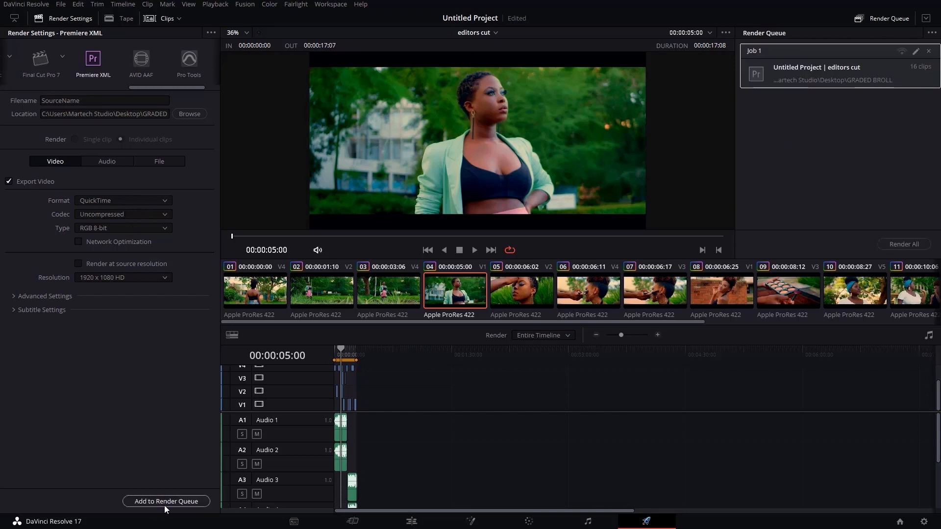
mouse_move(296, 407)
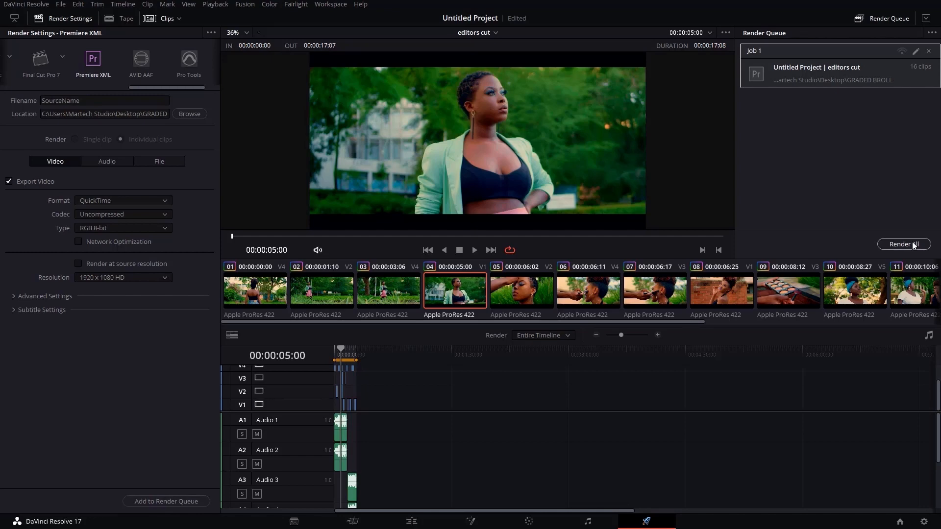
- Render All so Job 1 exports the editors cut's 16 graded clips to GRADED BROLL
left_click(902, 244)
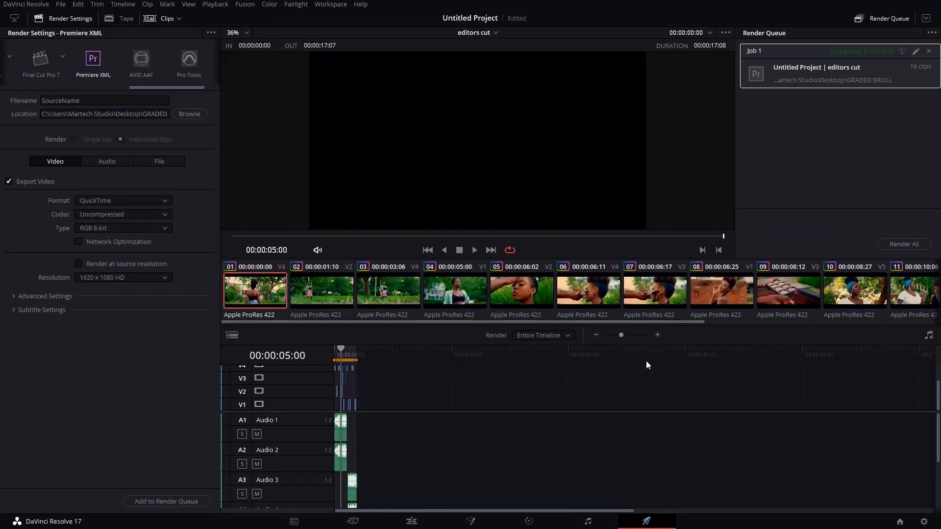
mouse_move(742, 221)
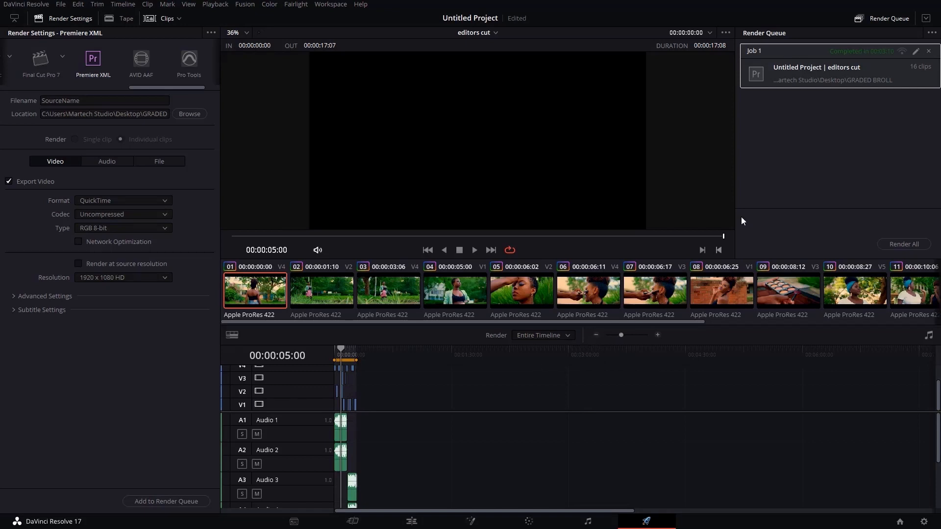
mouse_move(868, 57)
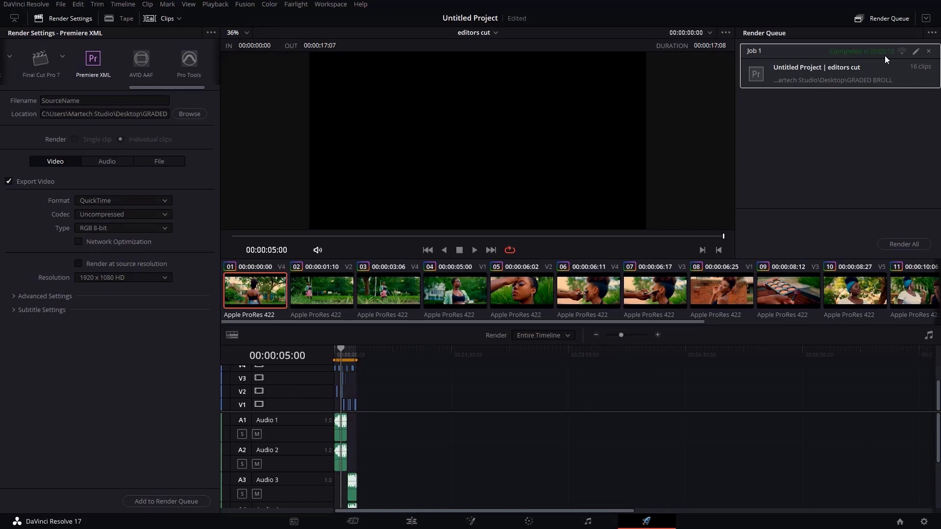
mouse_move(696, 175)
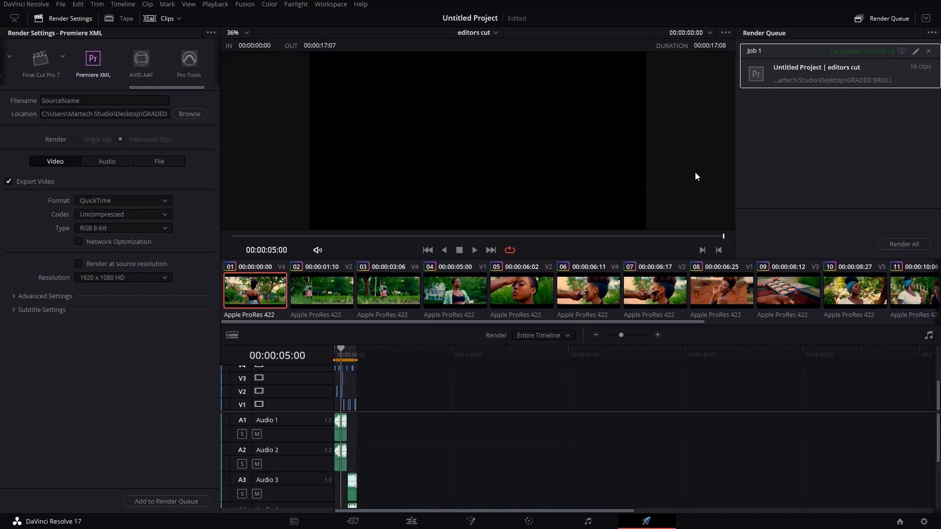
mouse_move(801, 106)
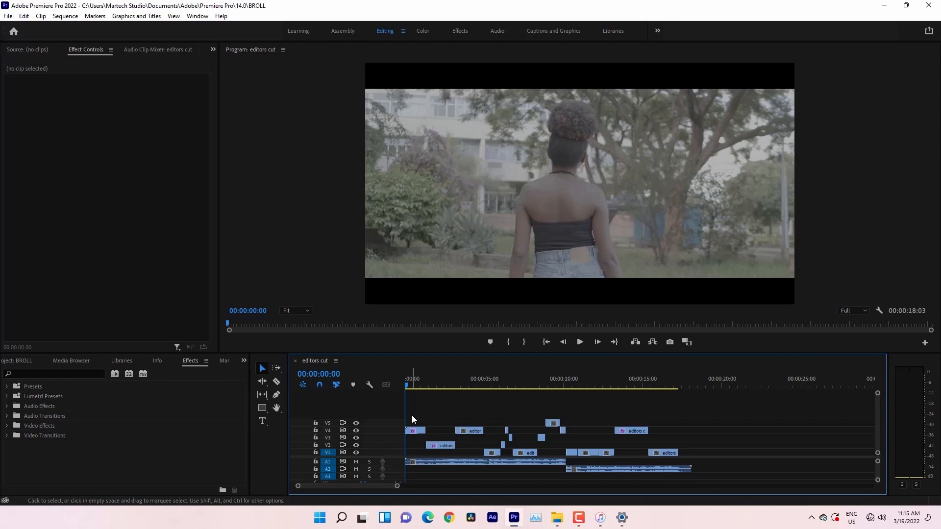
- Import the editors cut XML from the Desktop GRADED BROLL folder into the BROLL project
left_click(8, 16)
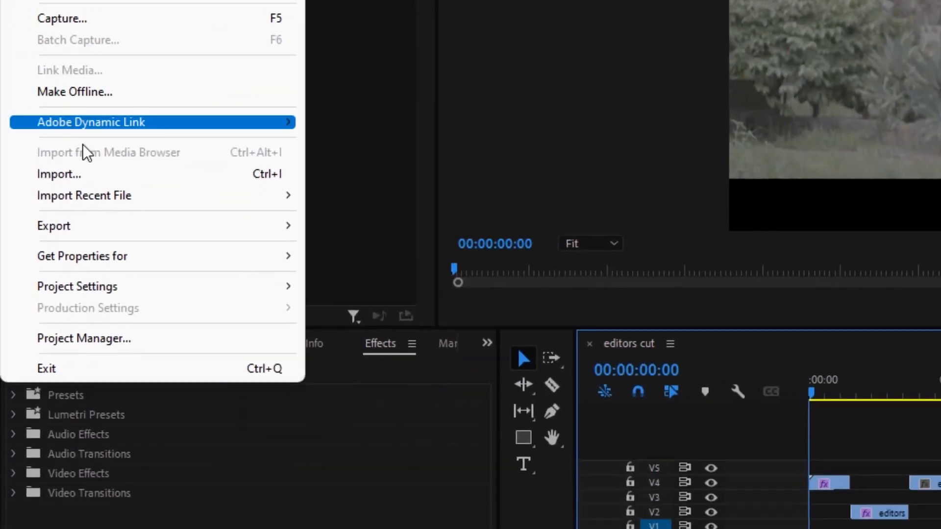
left_click(58, 175)
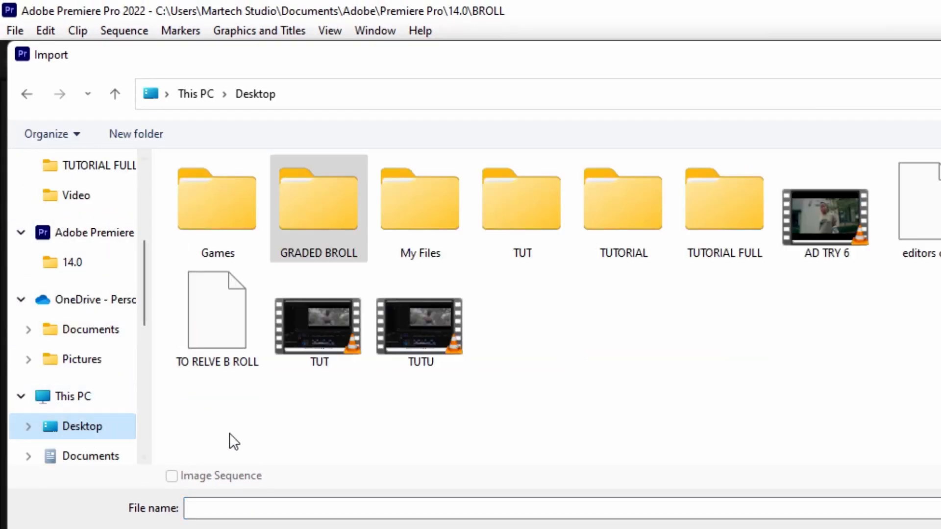
mouse_move(485, 456)
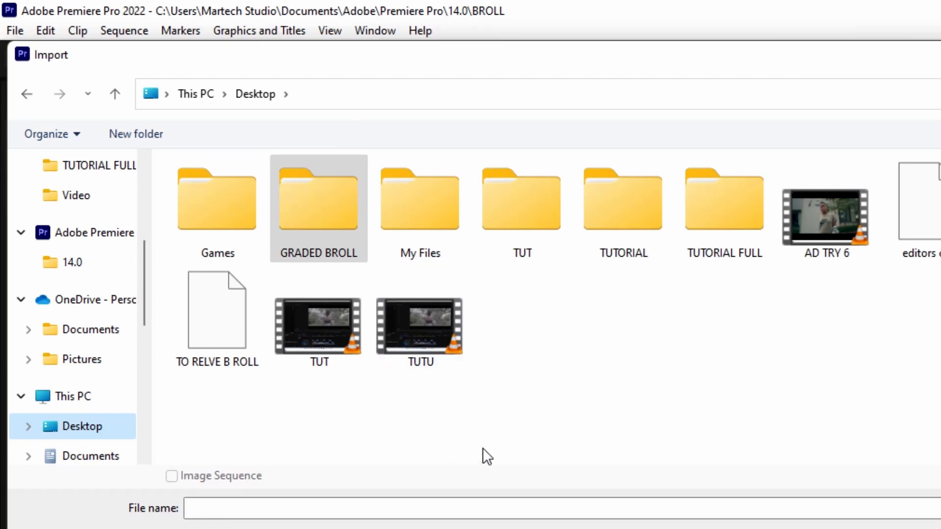
double_click(318, 198)
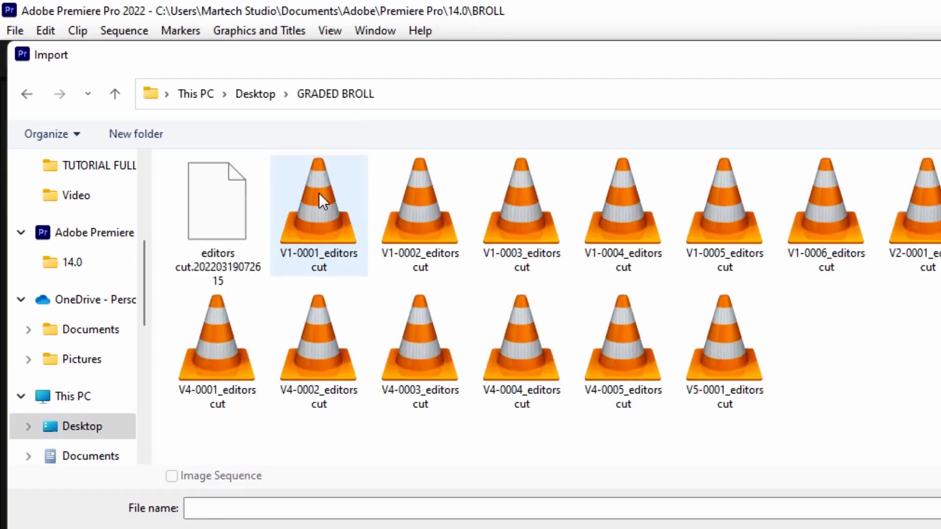
left_click(217, 216)
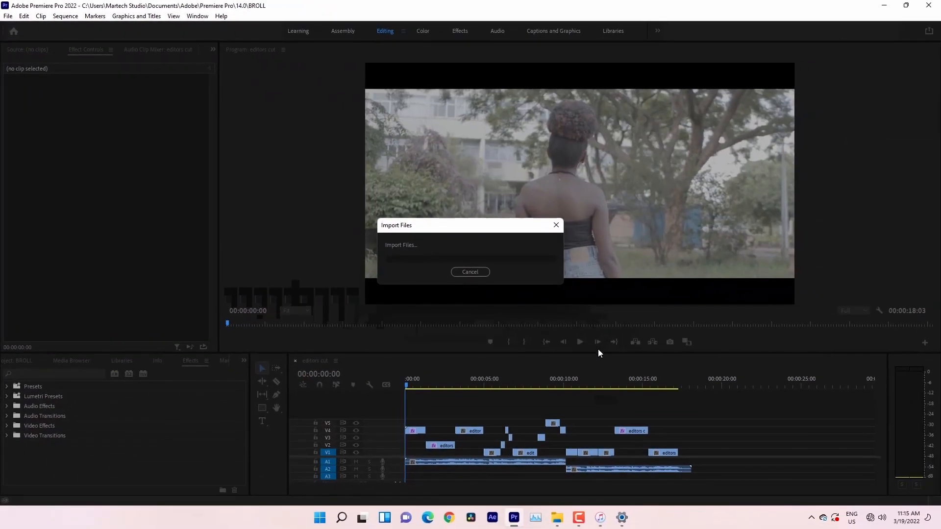
left_click(470, 272)
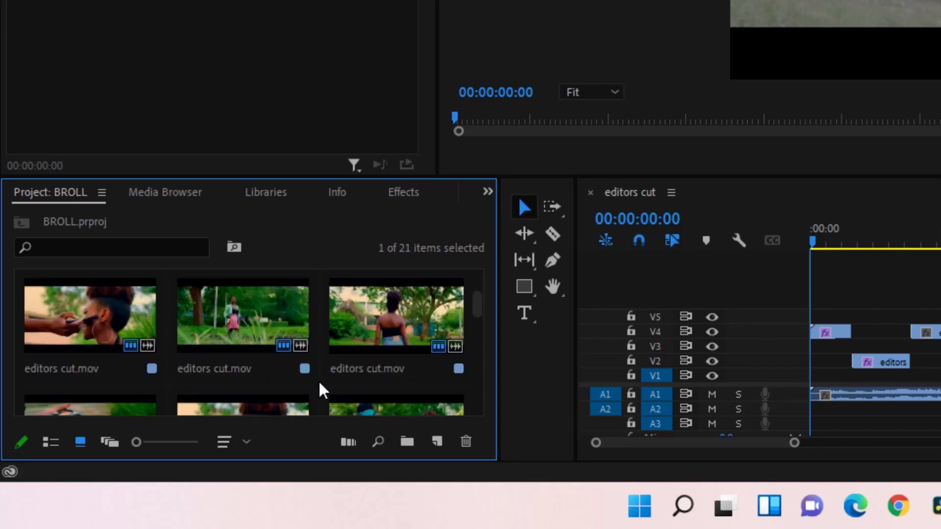
mouse_move(79, 314)
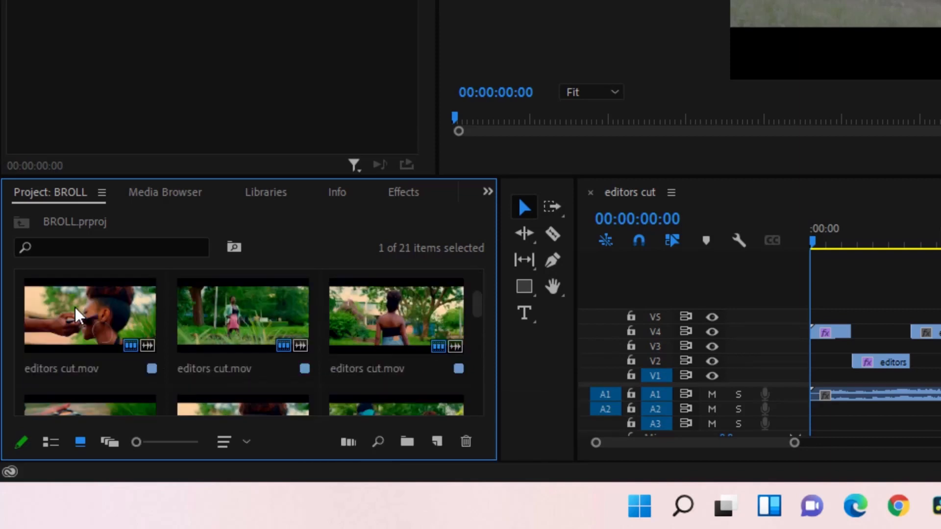
- Search the Project panel for 'RESOL' to locate the editors cut (Resolve) sequence
type("RESO")
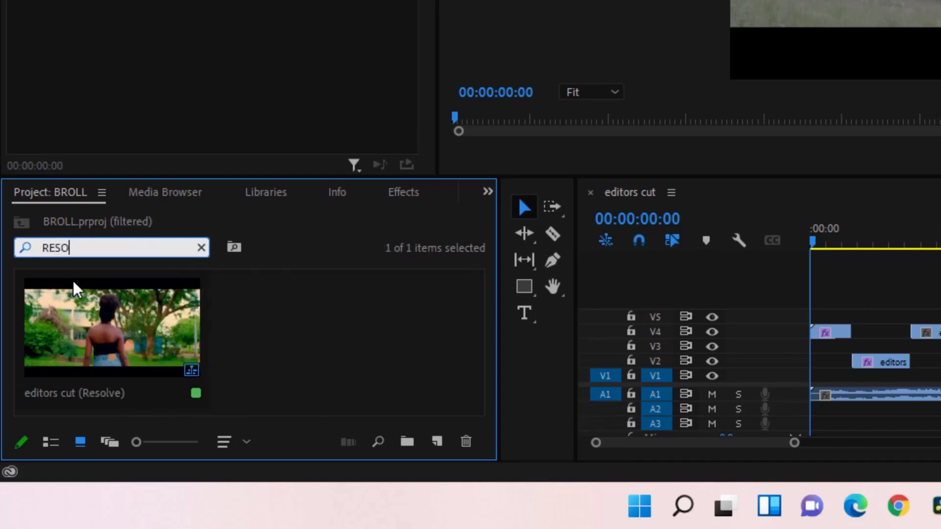
type("L")
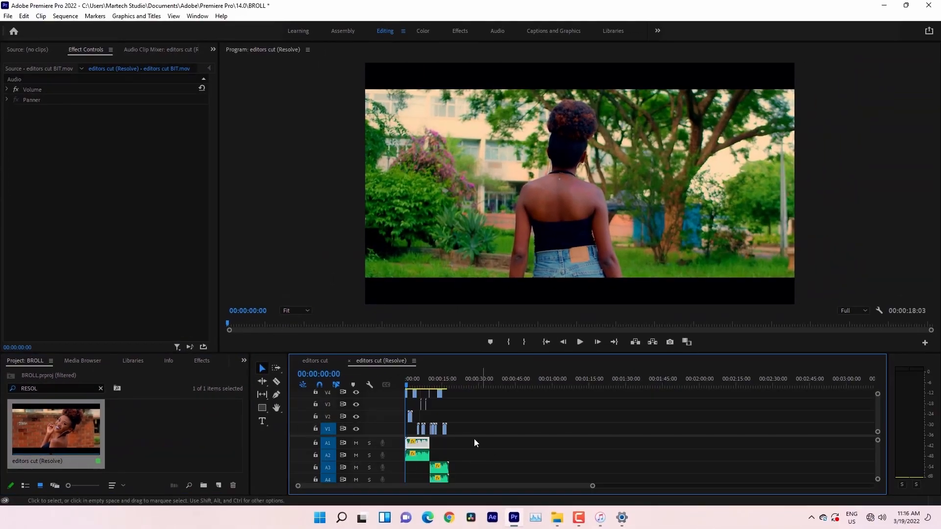
mouse_move(593, 487)
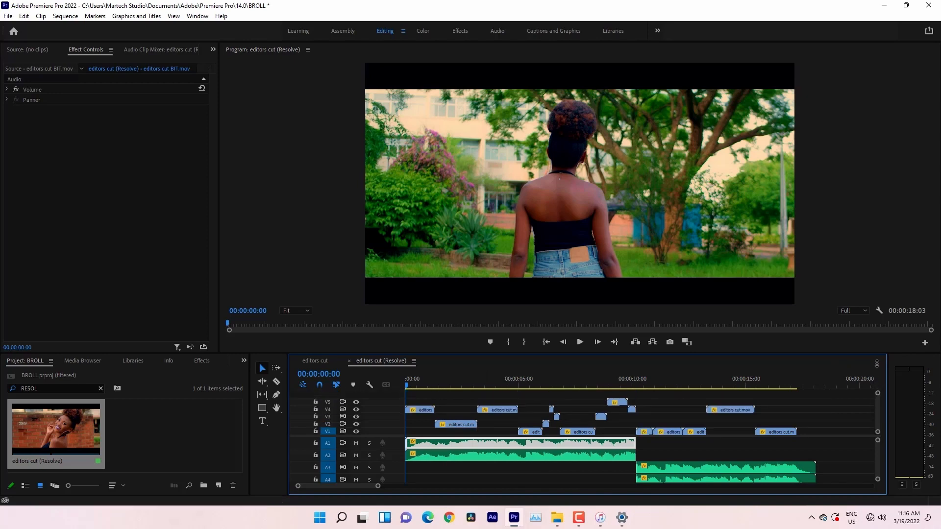
mouse_move(570, 352)
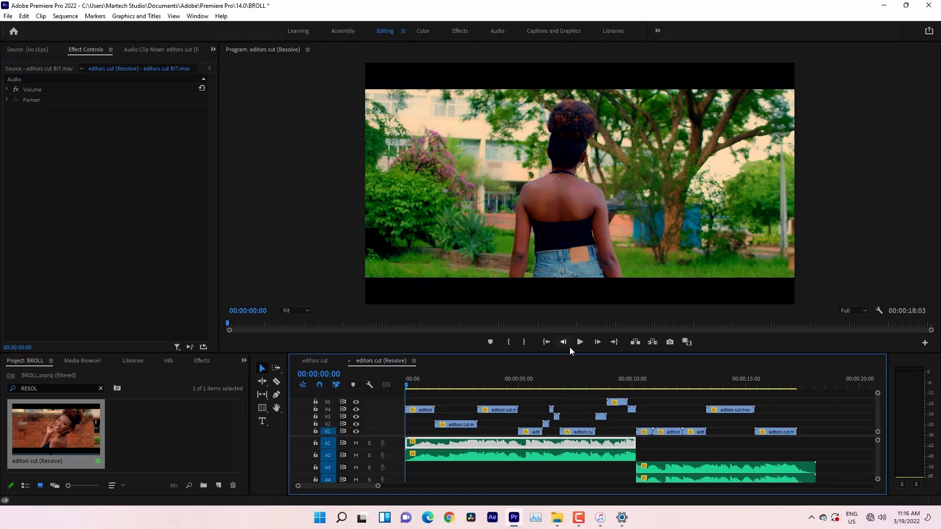
left_click(579, 342)
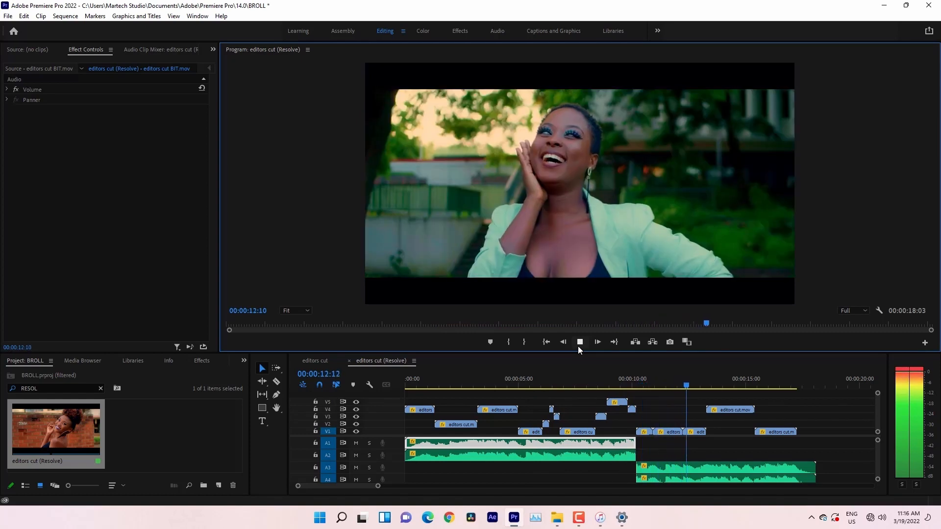
left_click(597, 341)
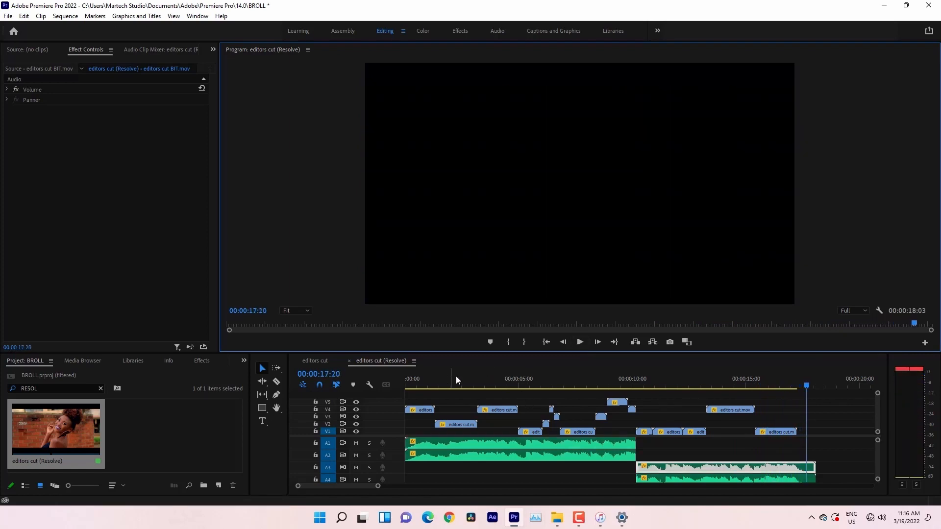
mouse_move(324, 369)
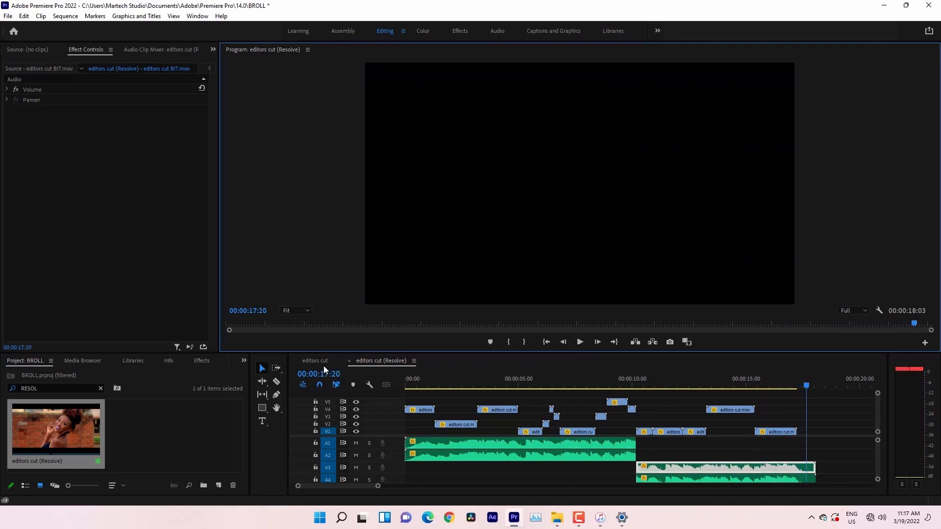
- Dock the original editors cut sequence below the Resolve timeline and return near its start
left_click(314, 361)
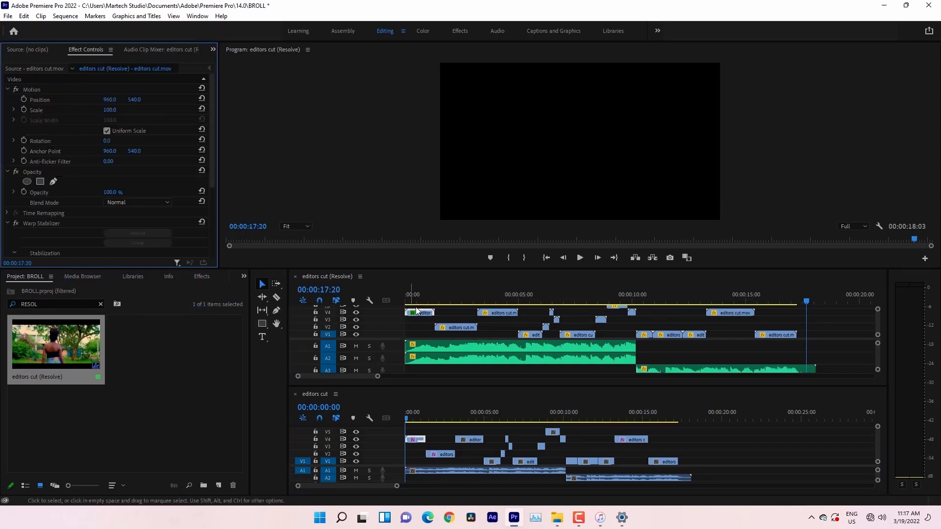
left_click(413, 294)
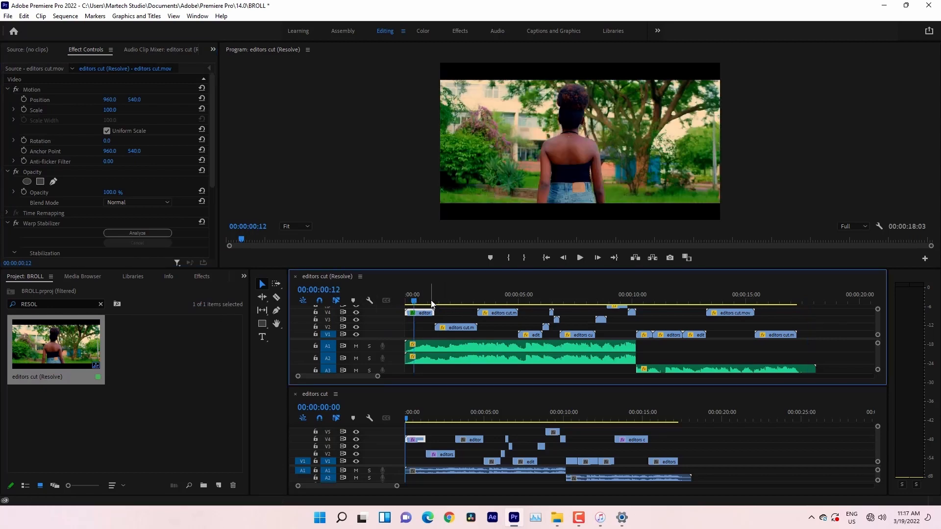